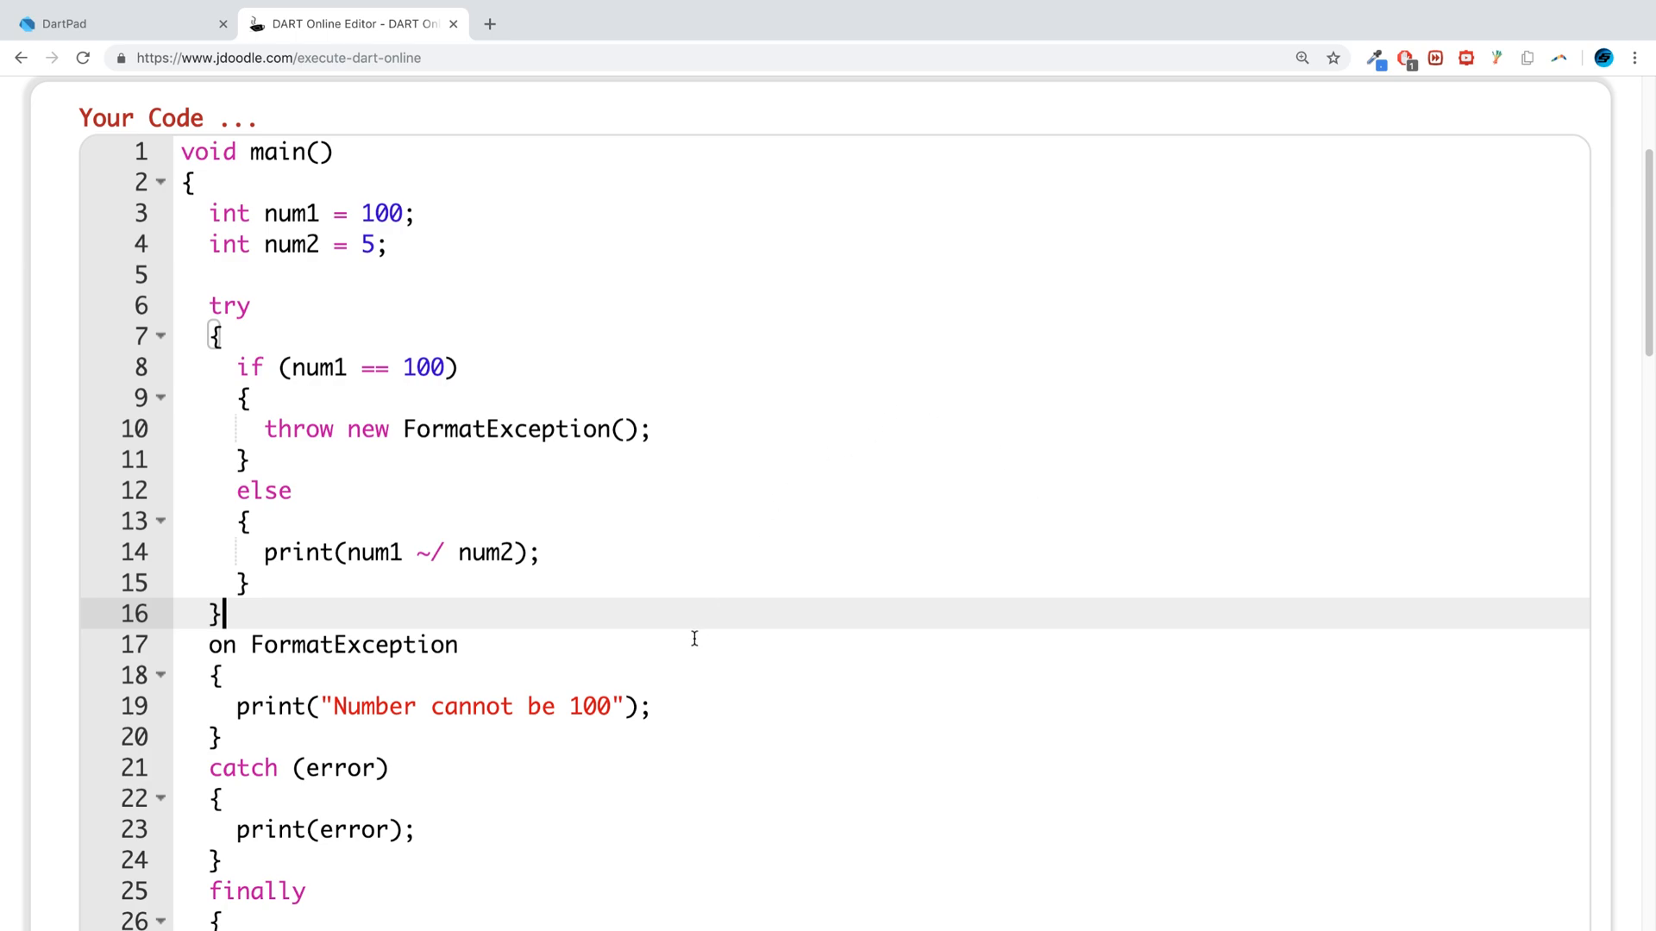
Step: Place the cursor at the start of line 1, before 'void main()'
left_click(374, 368)
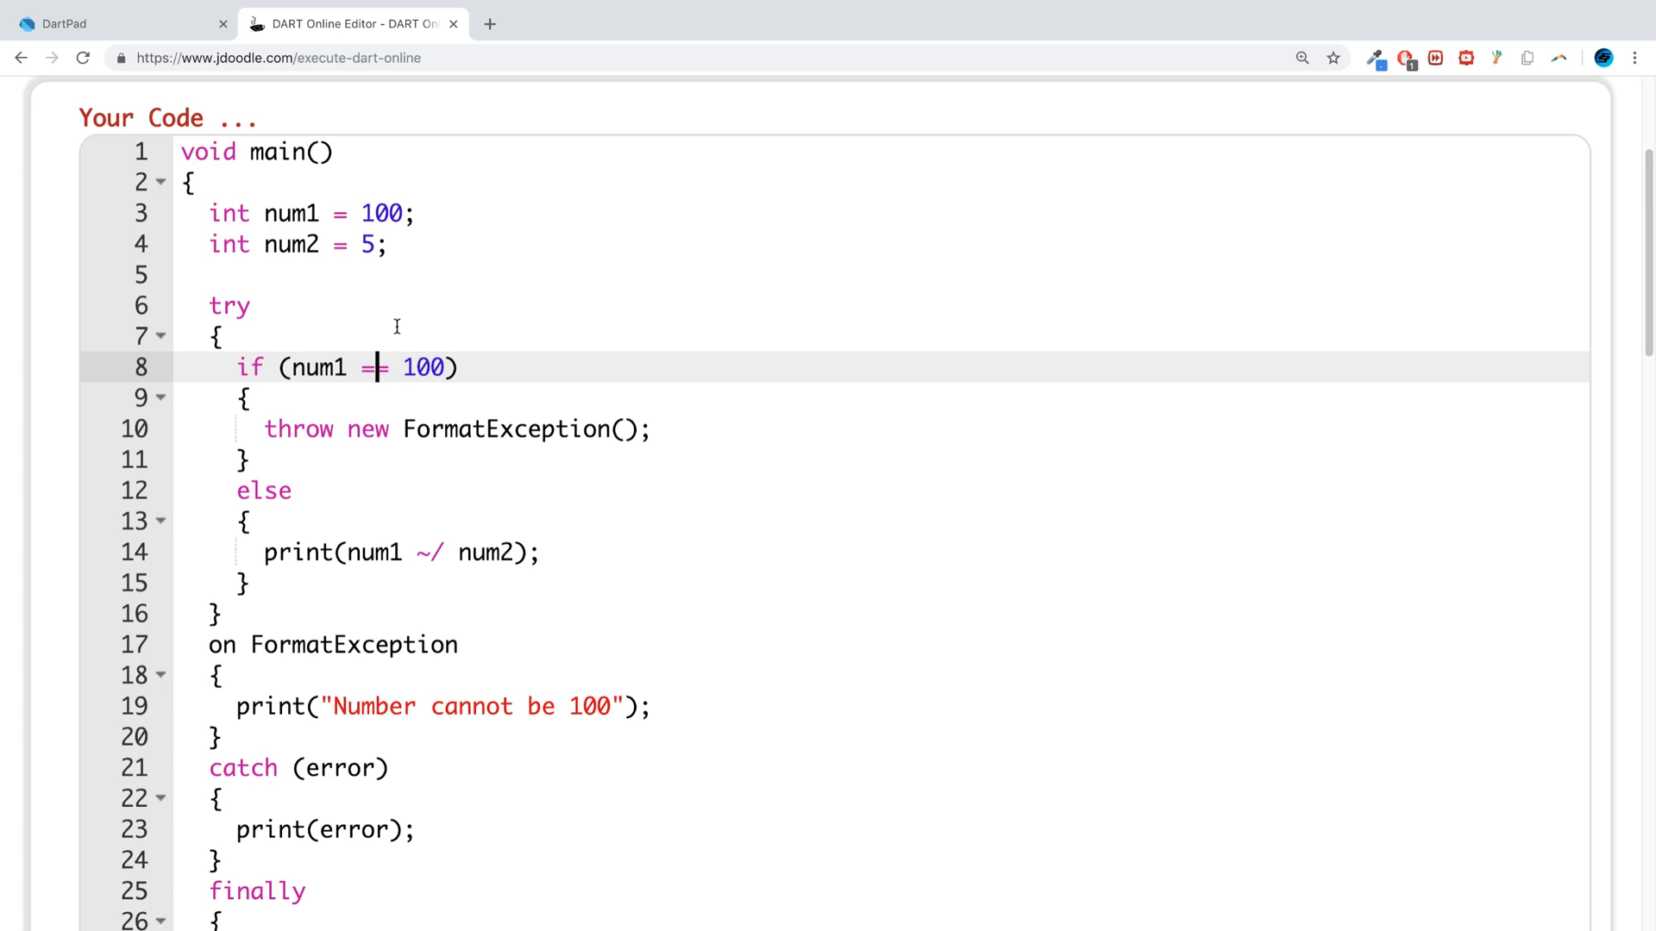
mouse_move(759, 238)
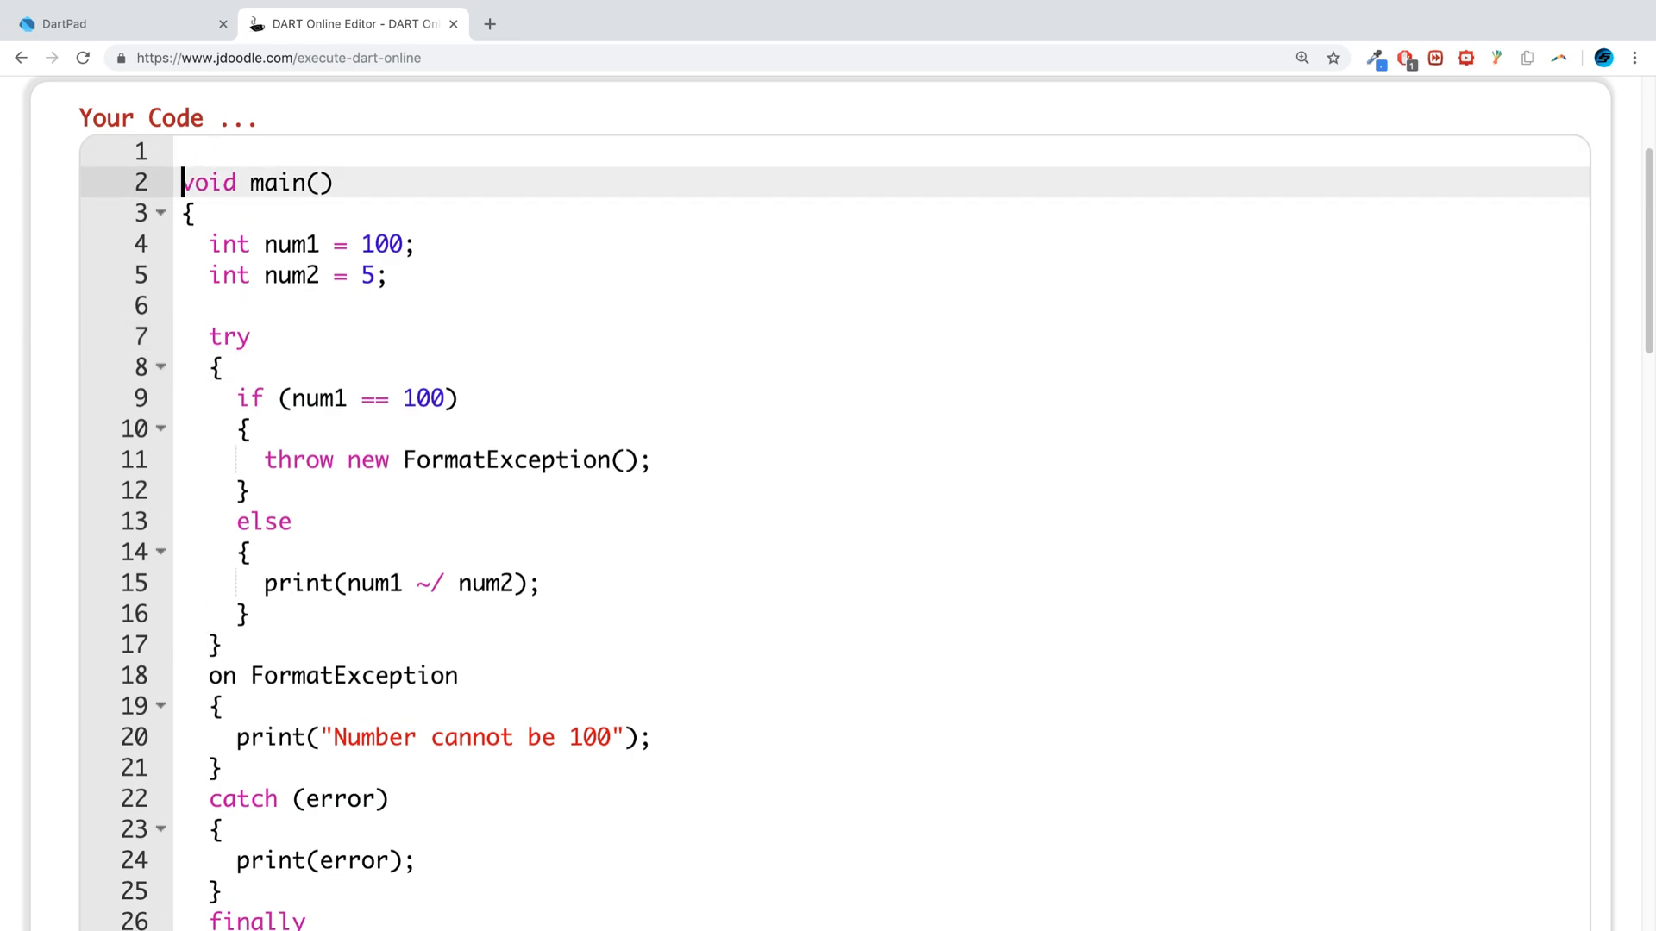
Step: Write 'class EpicException' on line 1, leaving a blank line above main
key("Enter")
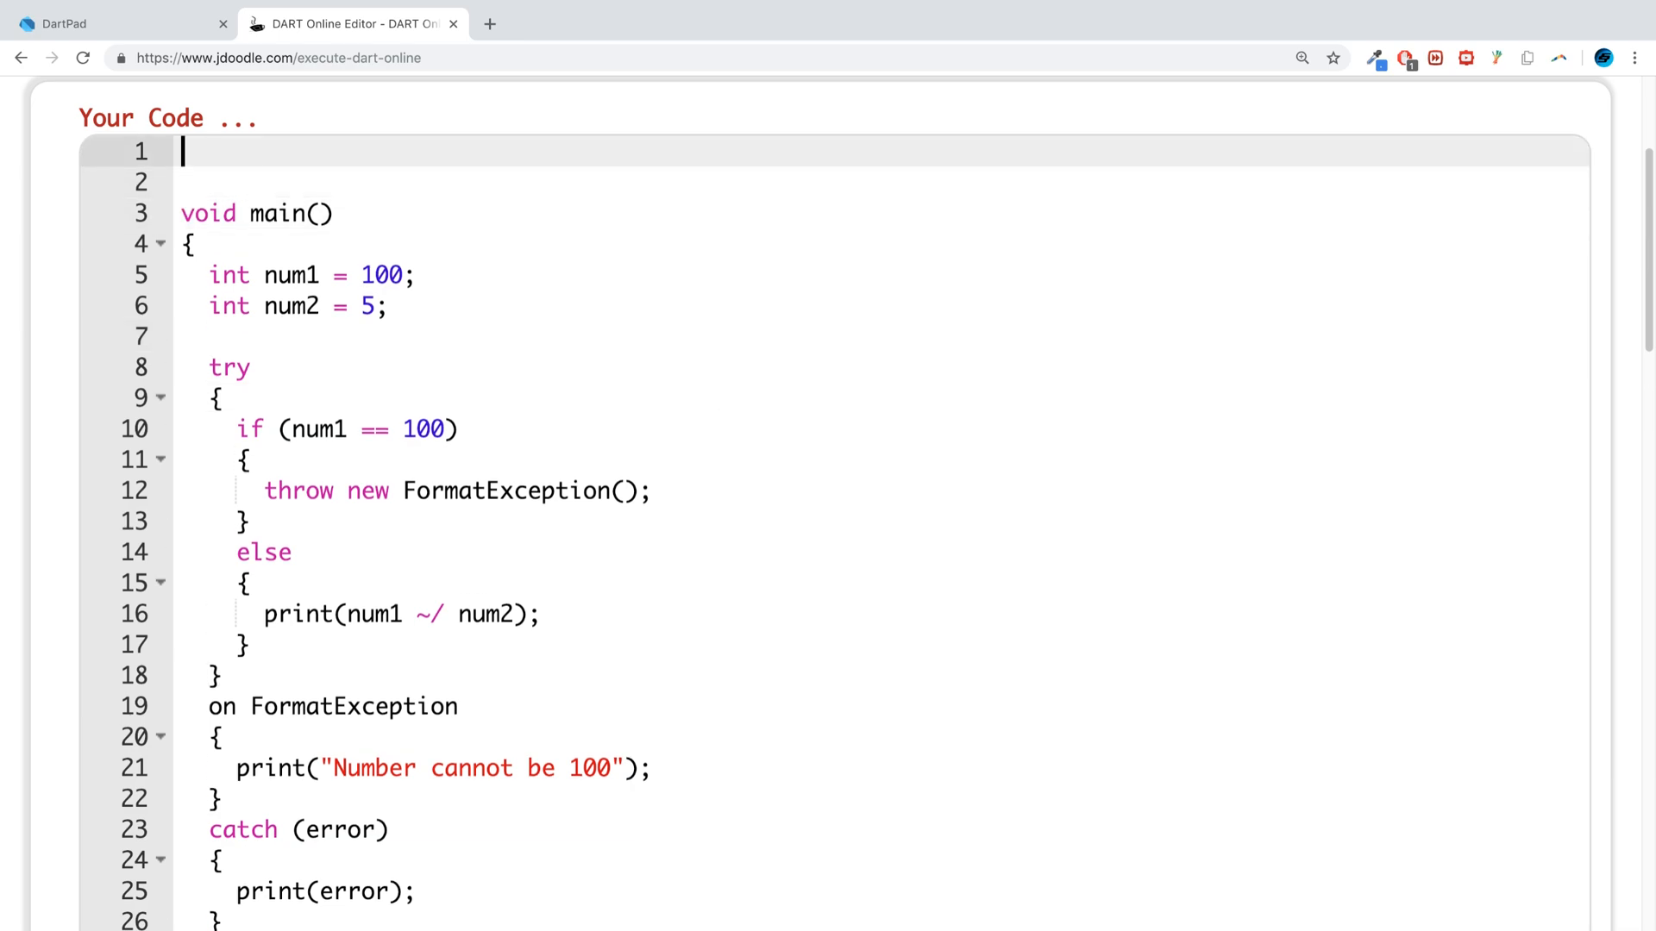
type("class")
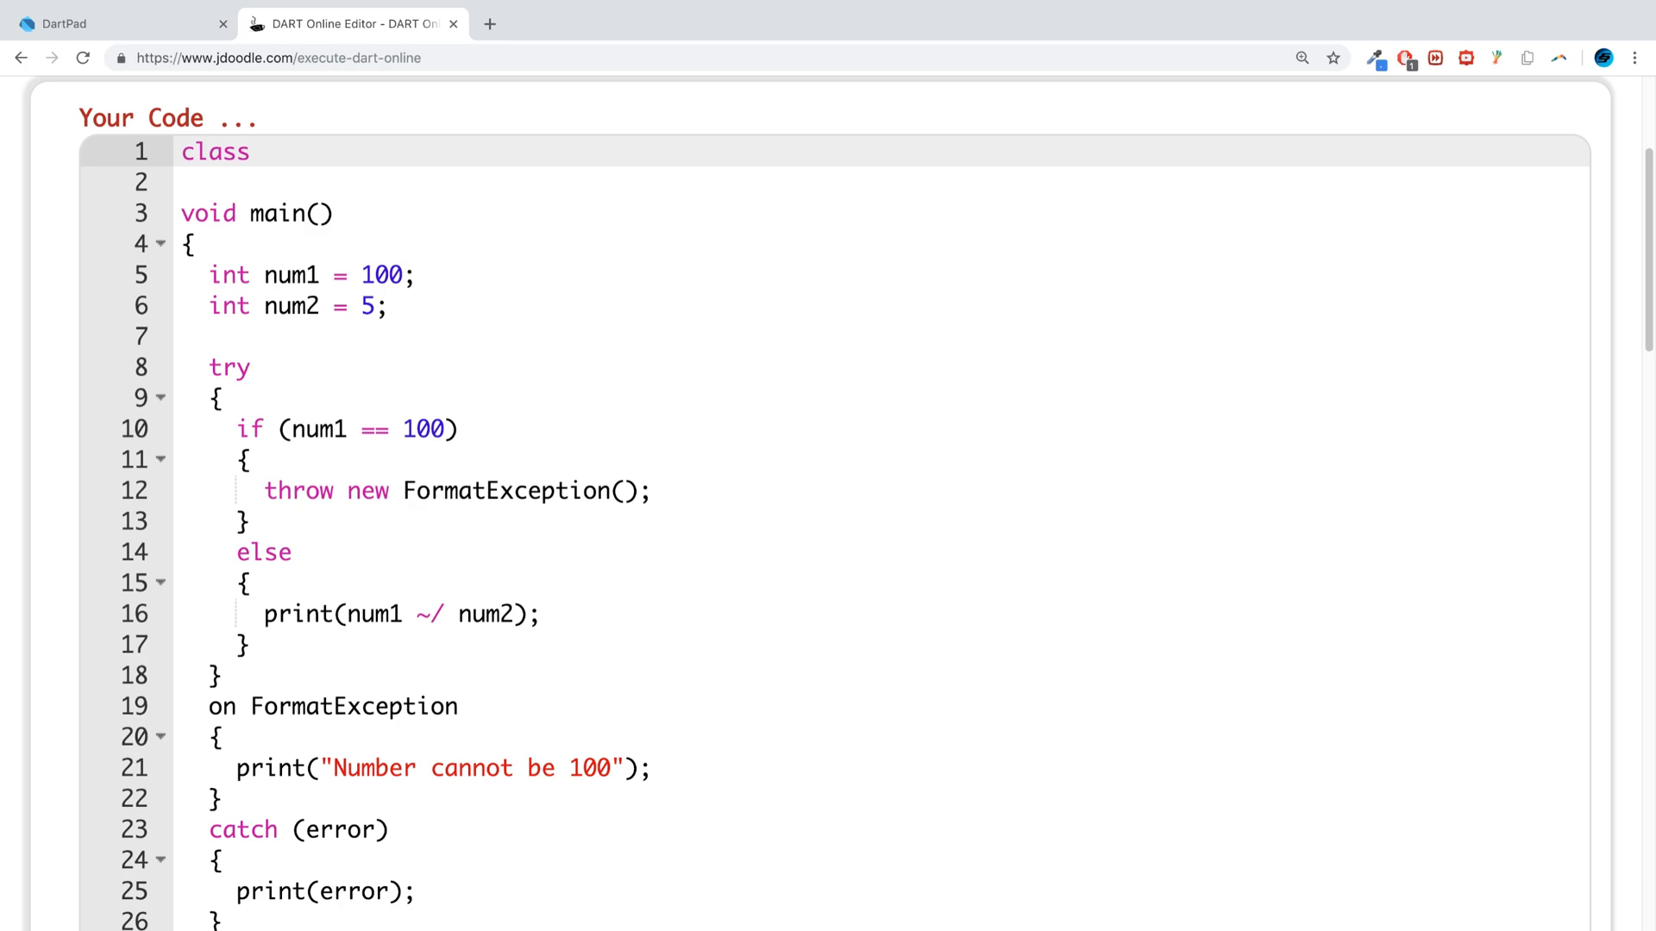
type("Epi")
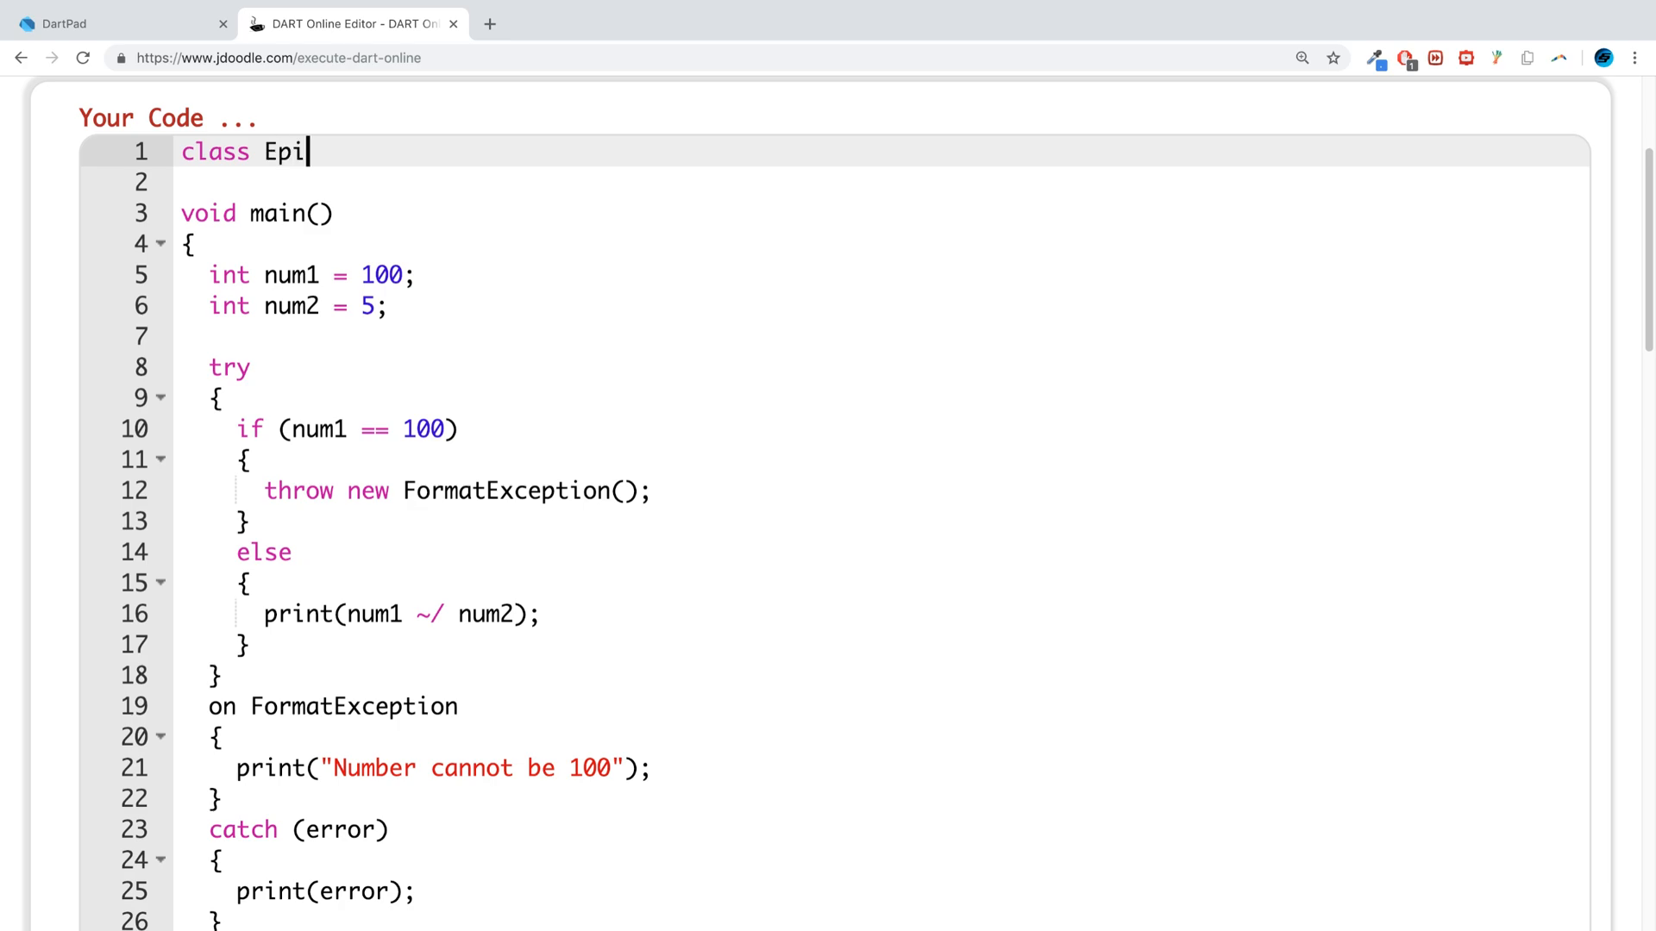
type("cExcep")
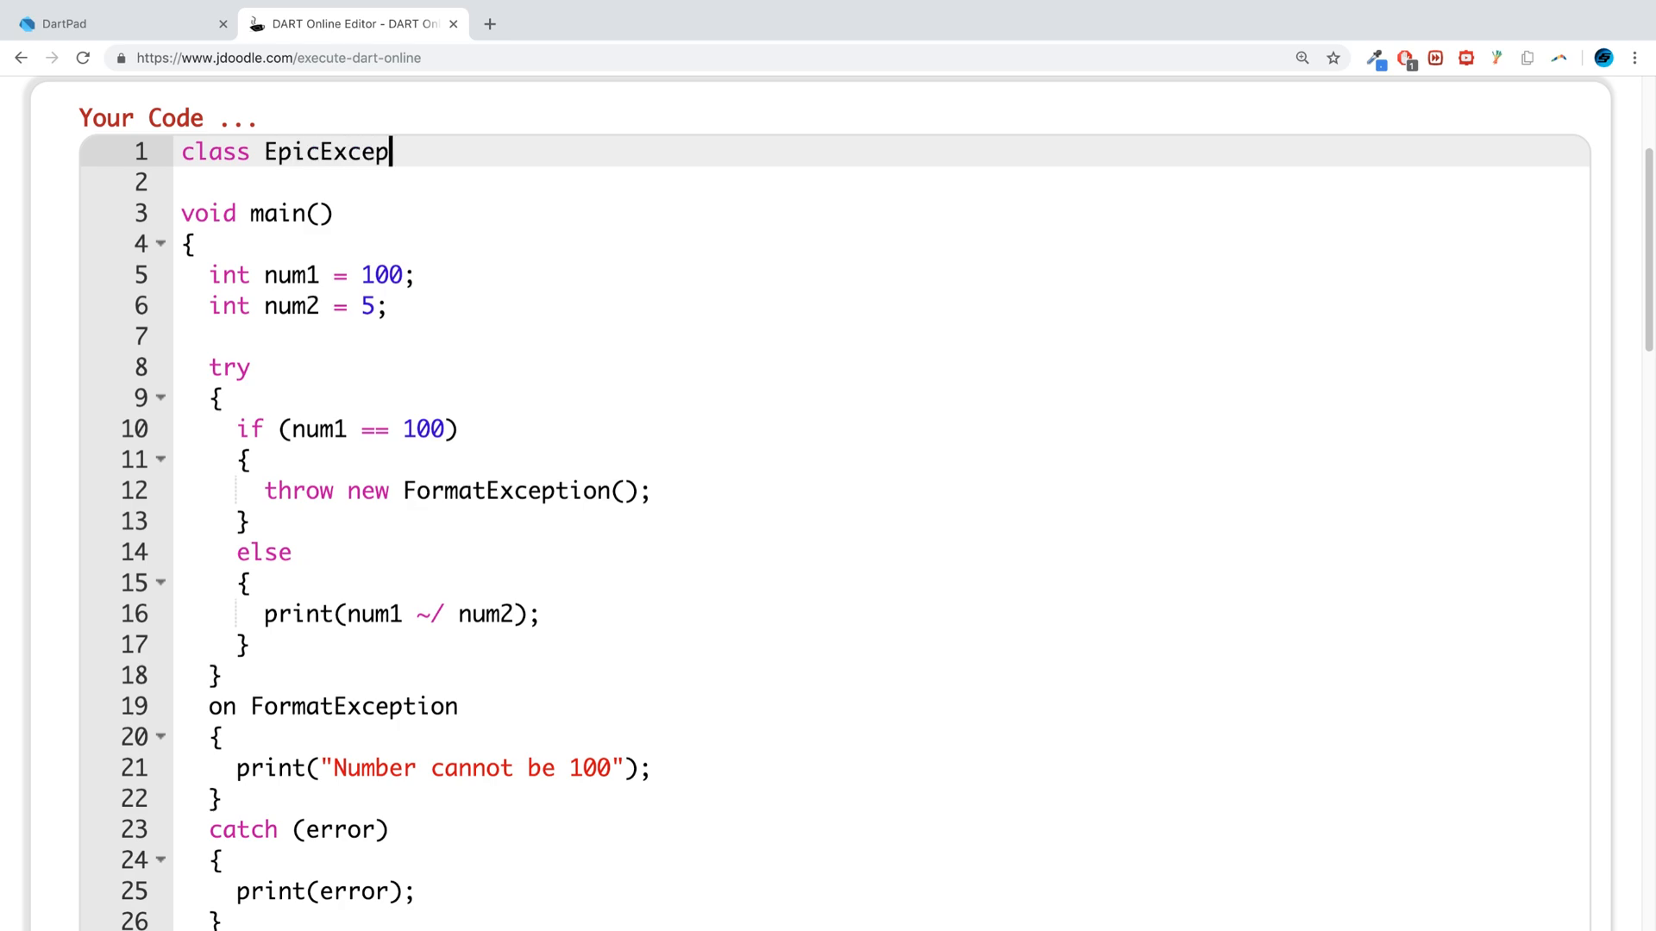
type("tion")
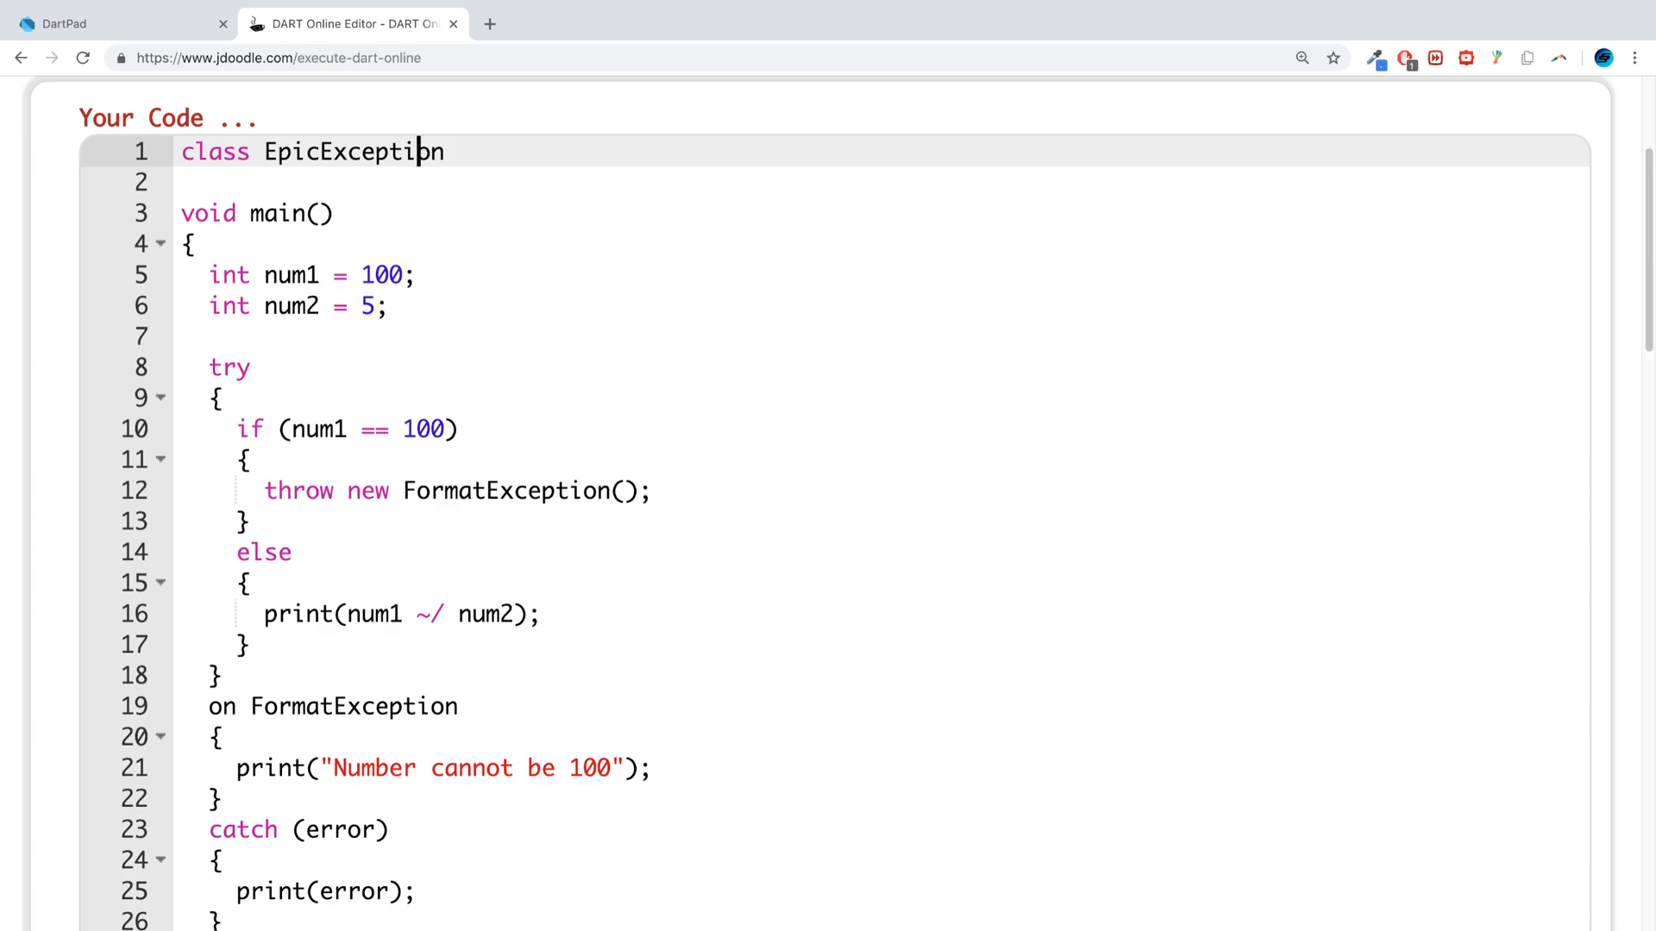
double_click(379, 152)
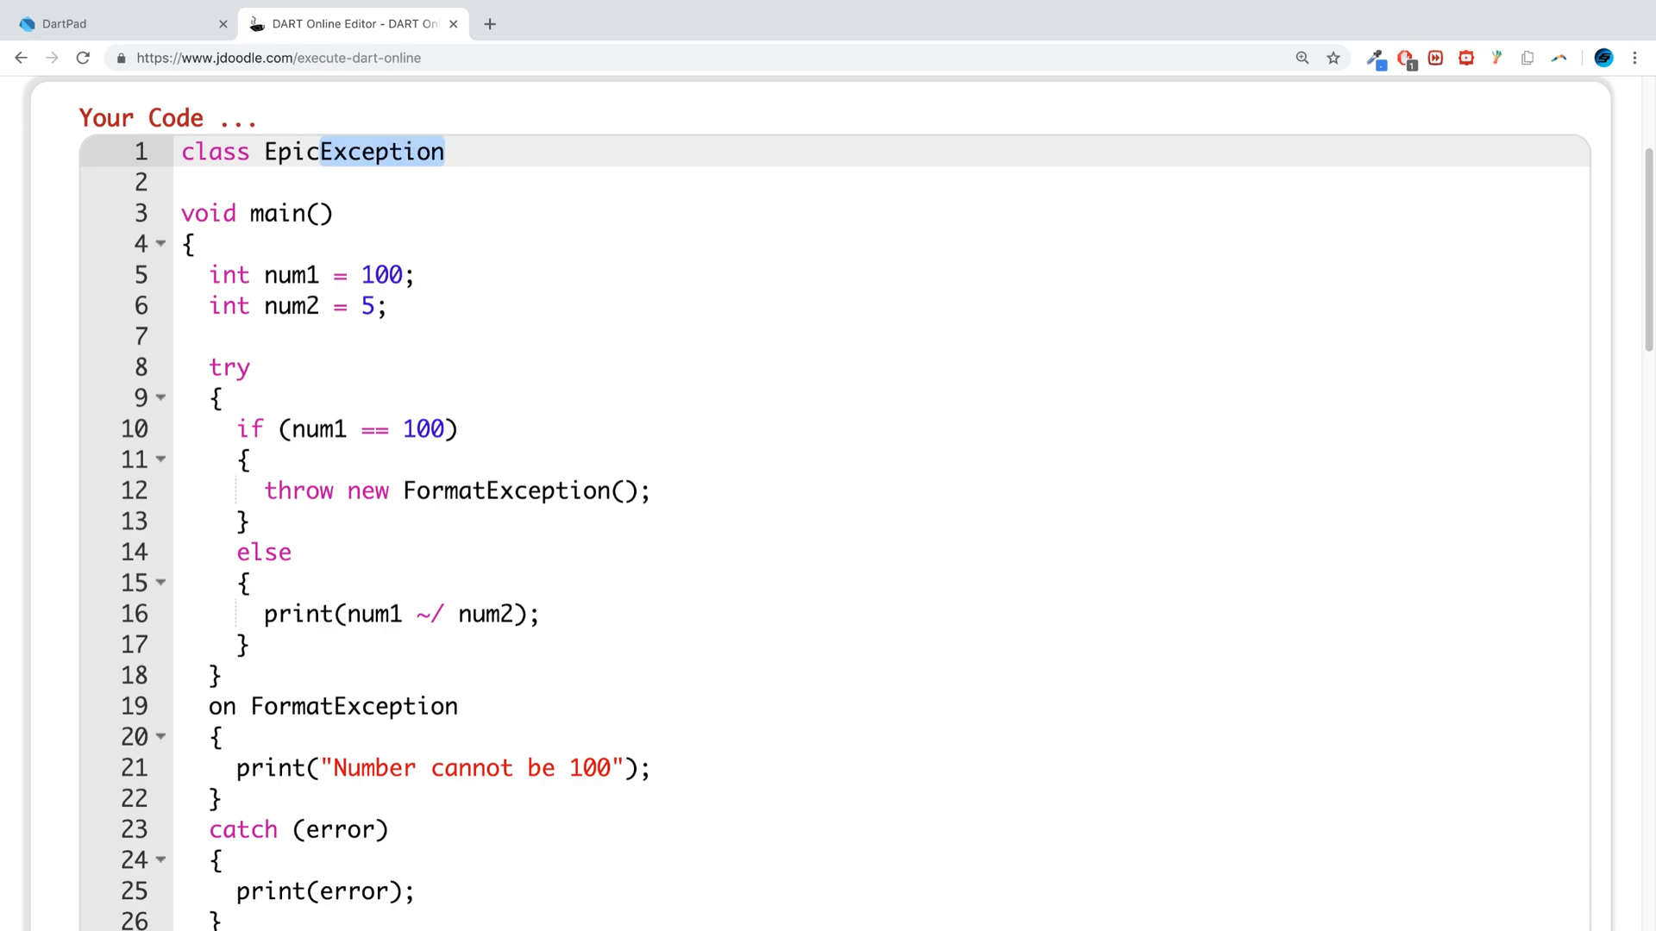
scroll("down", 3)
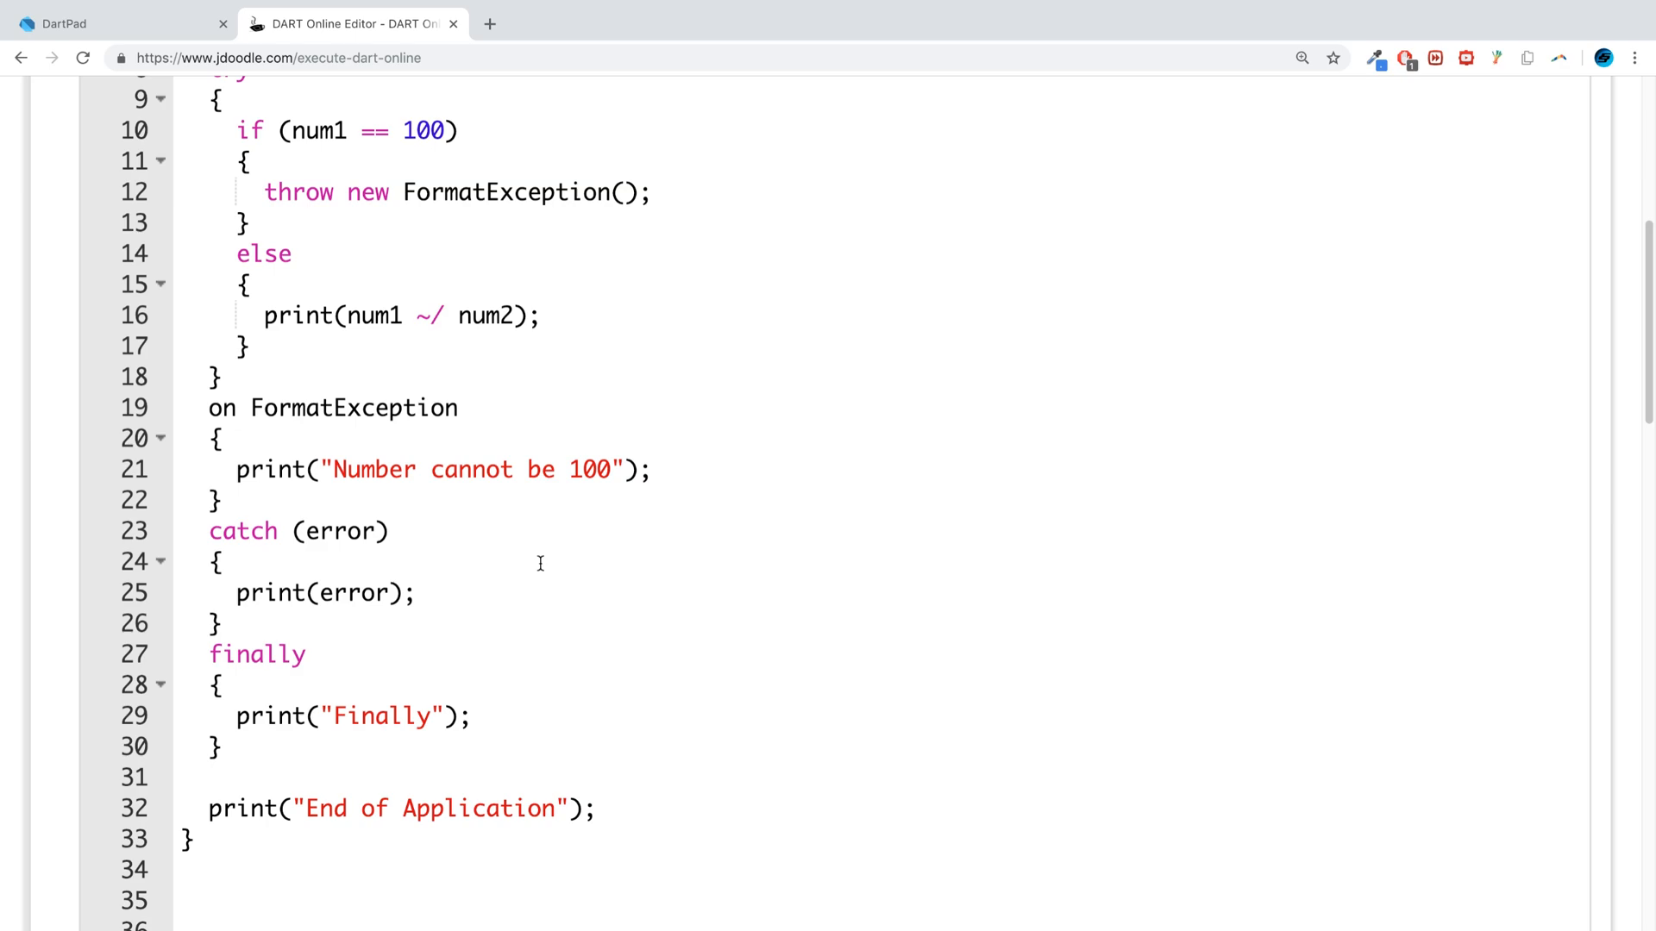
scroll("up", 3)
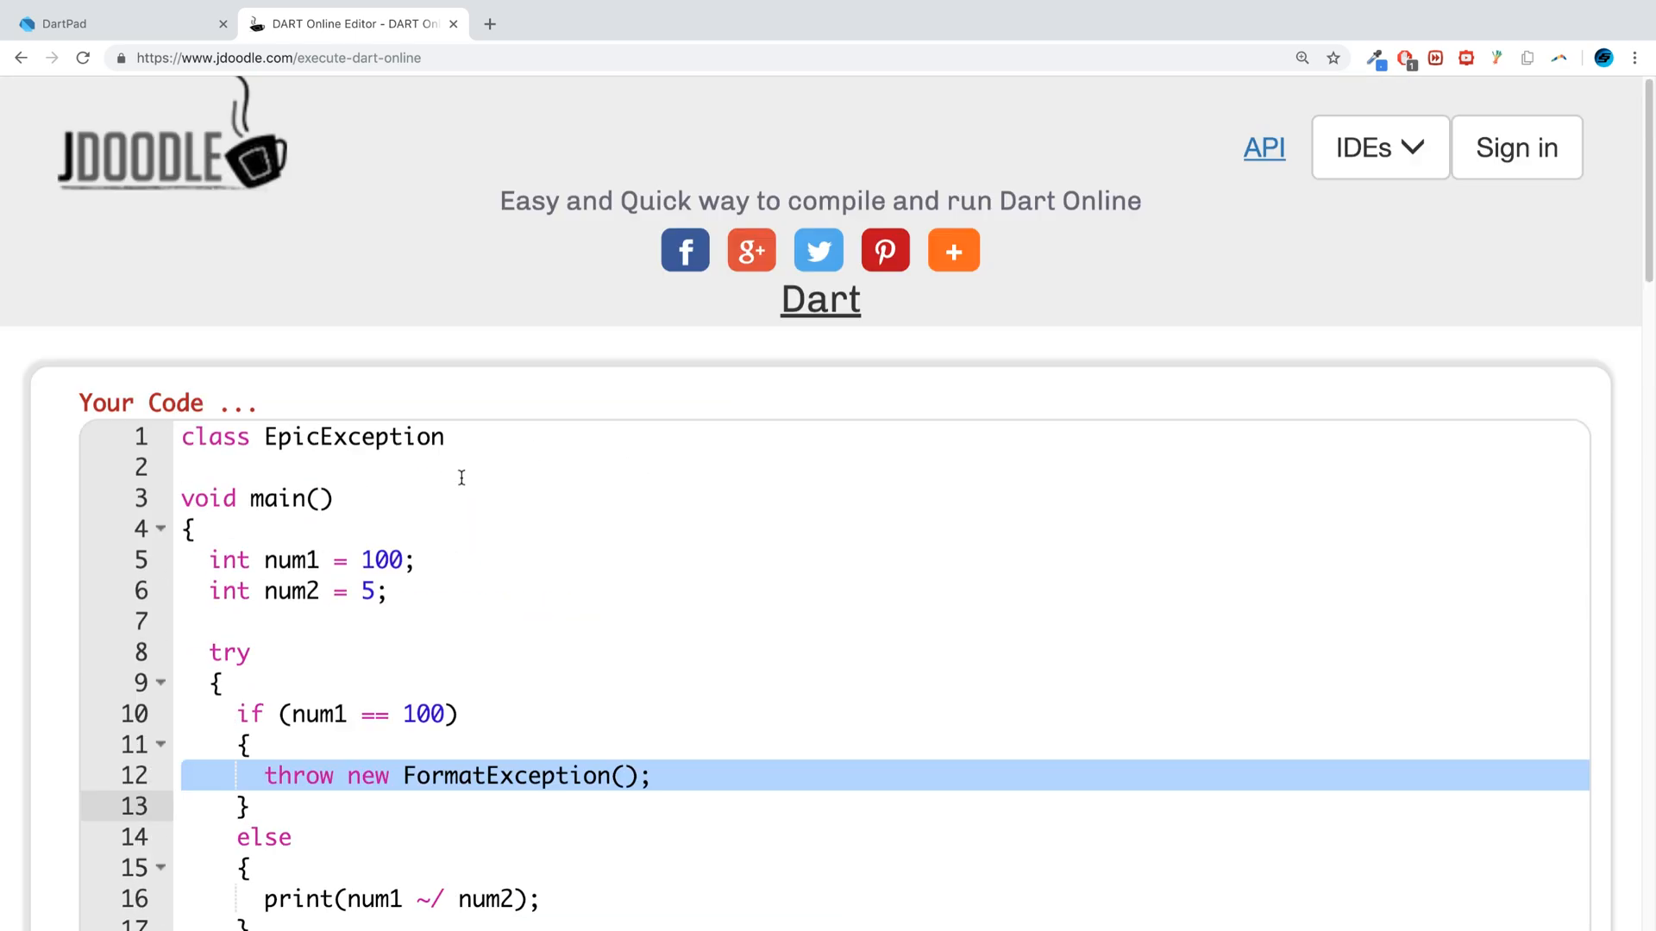
left_click(454, 437)
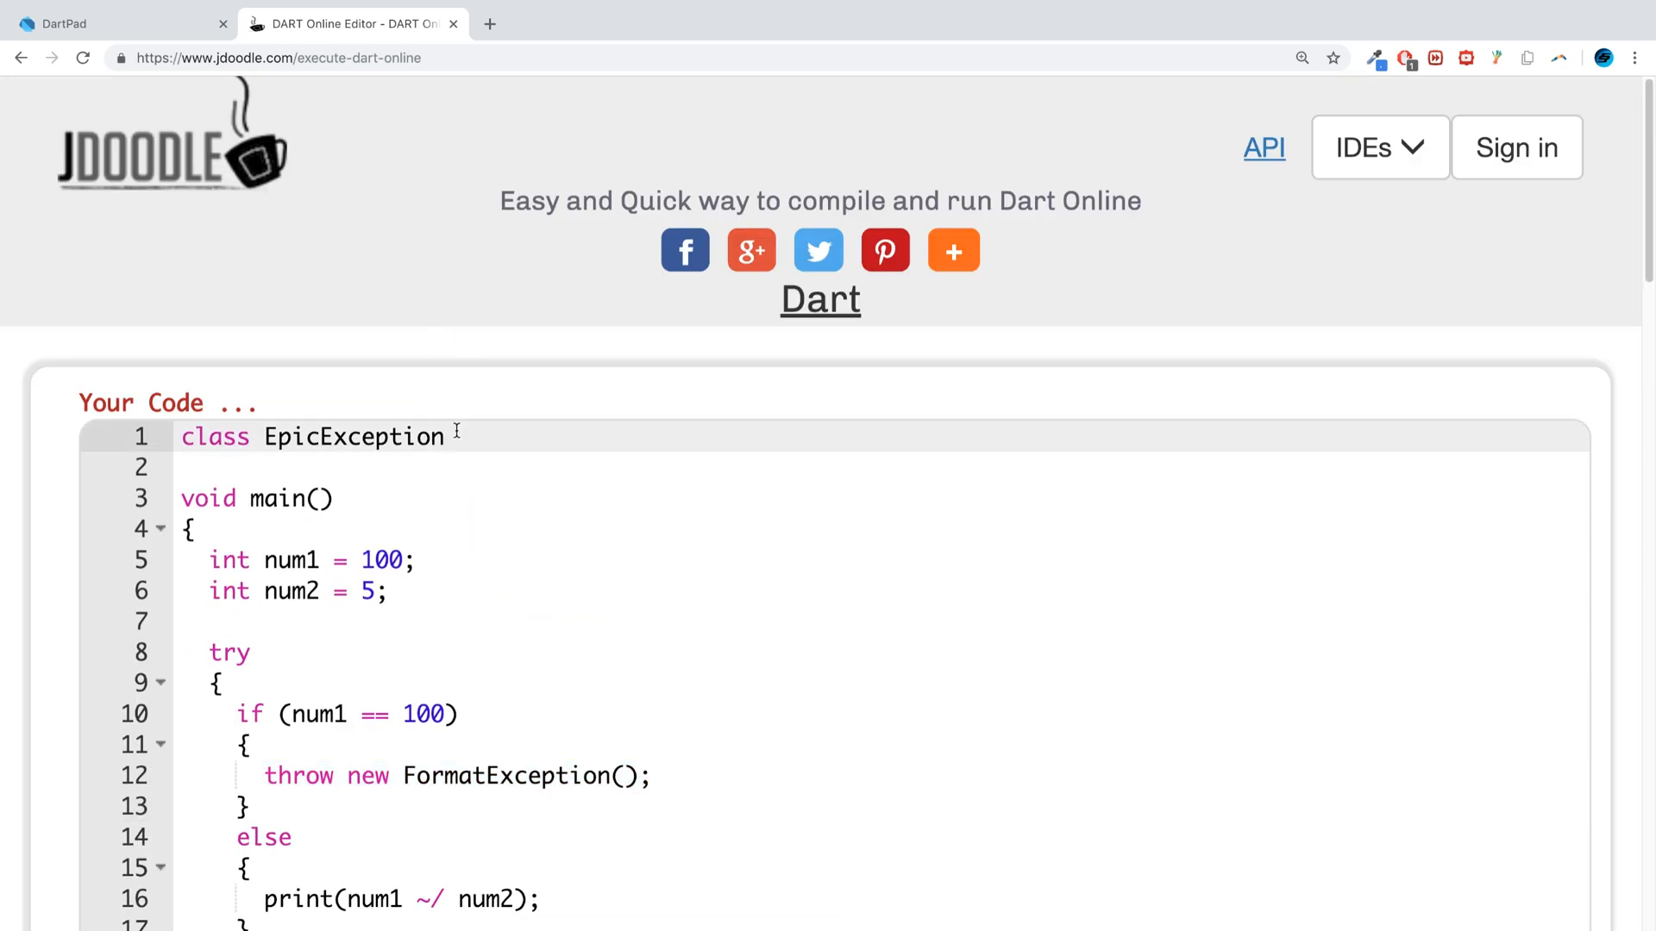
Step: Make EpicException implement Exception and add a String errMsg() arrow method with a string body
type("imp[l]")
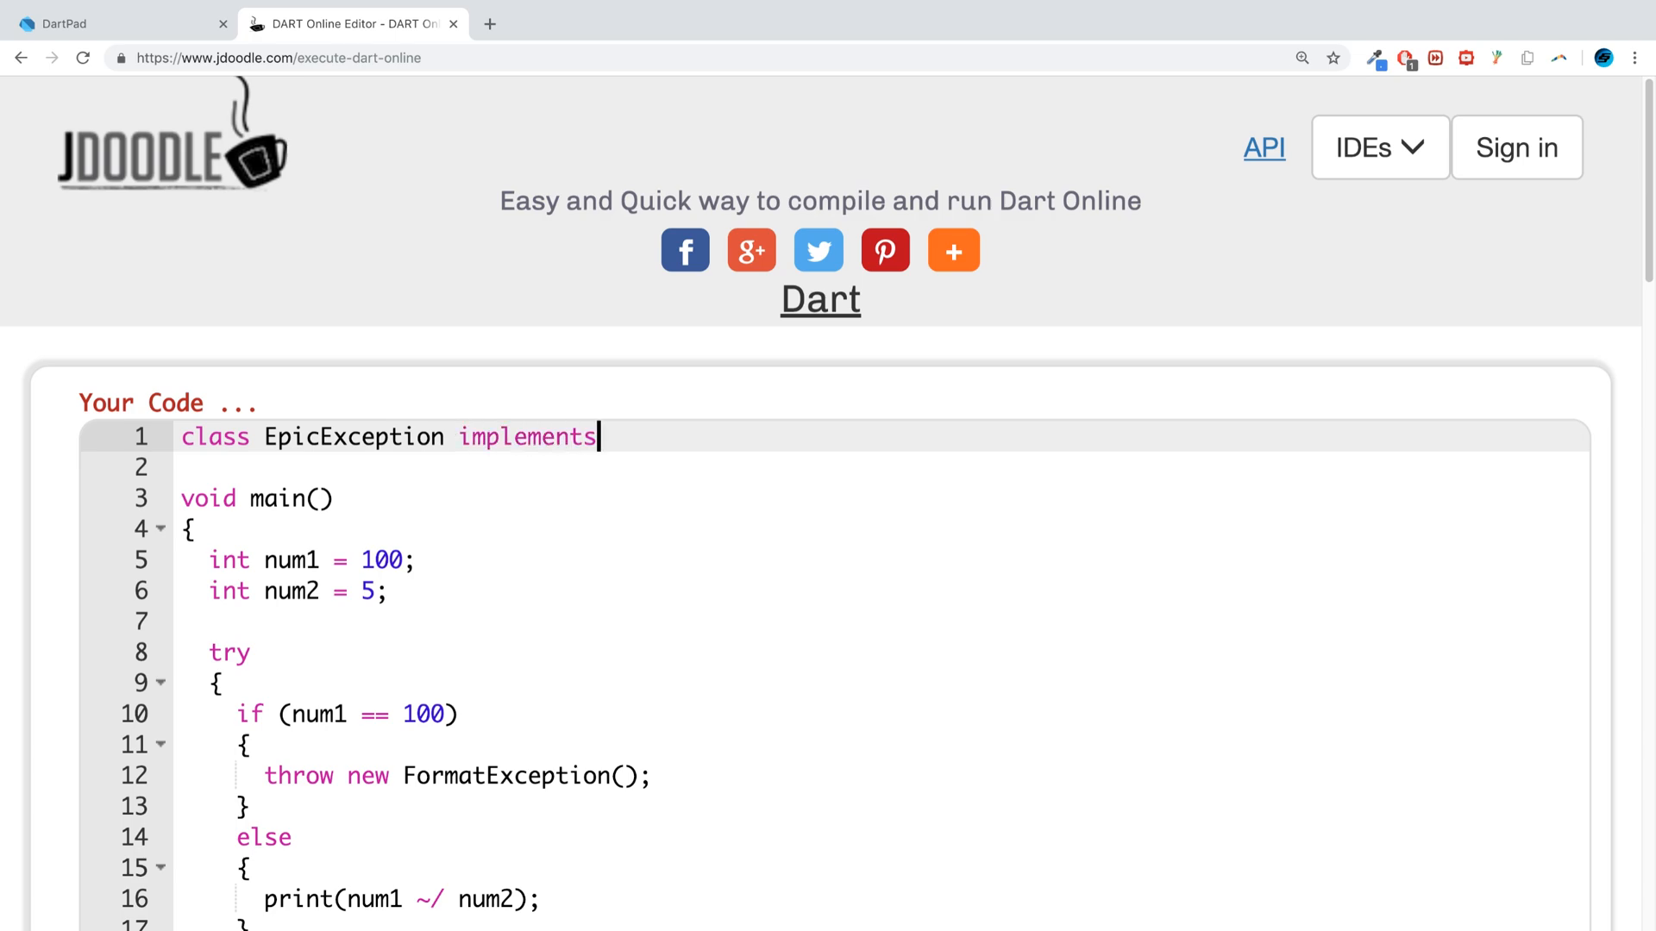
type("Exception")
left_click(880, 466)
type("{")
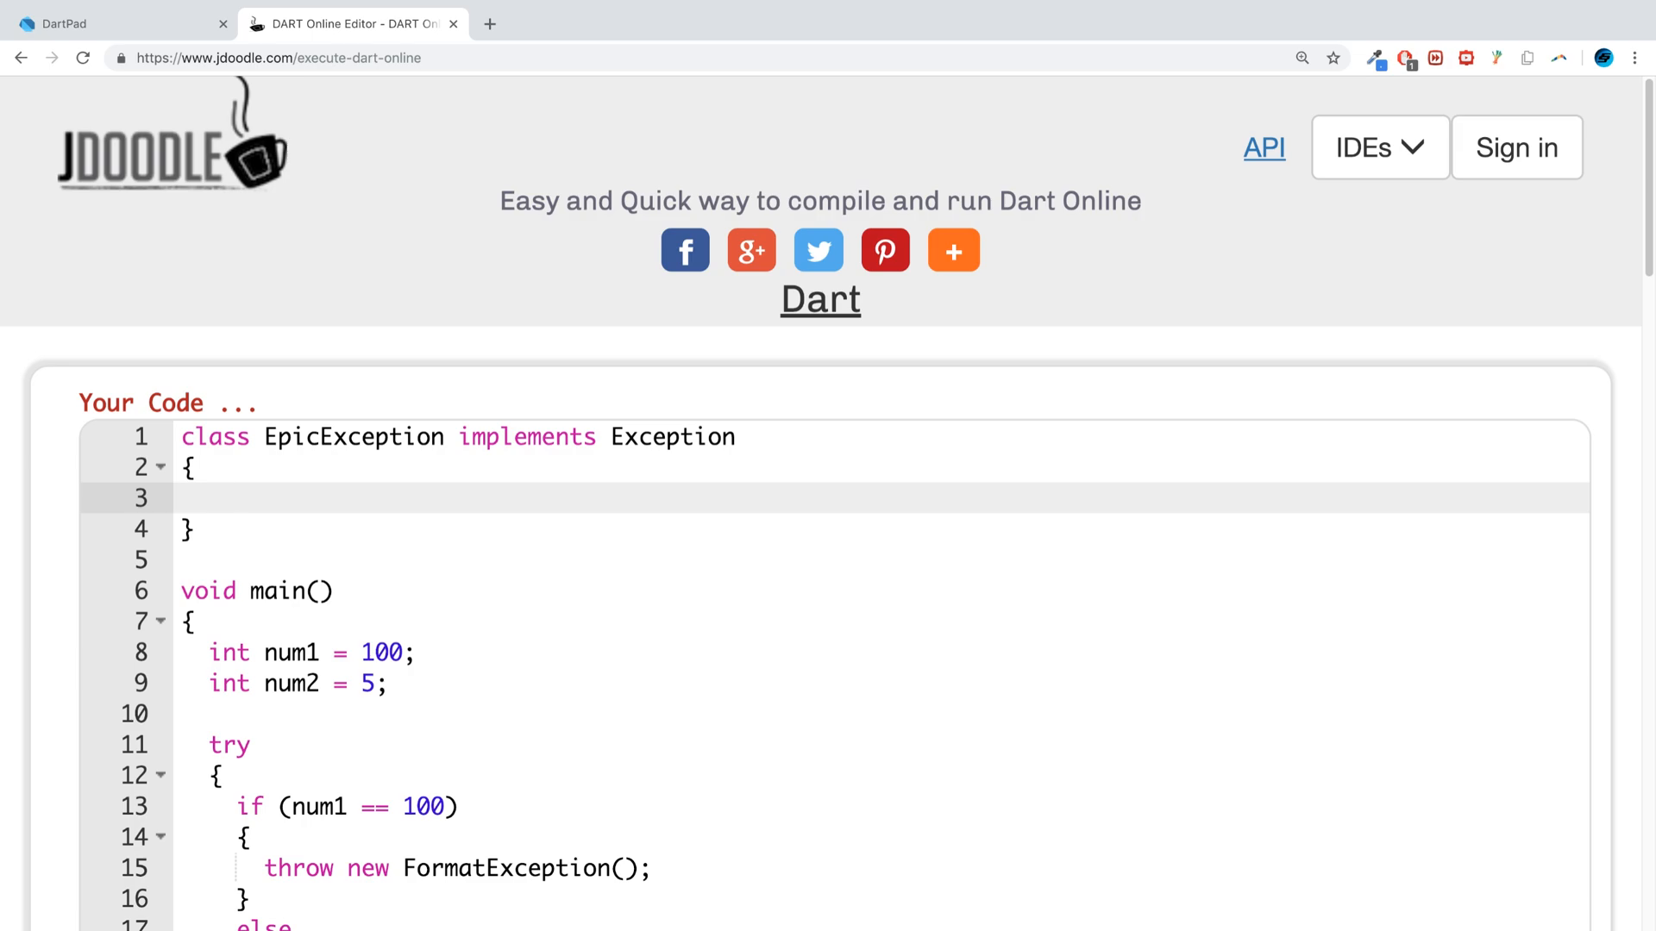
type("String")
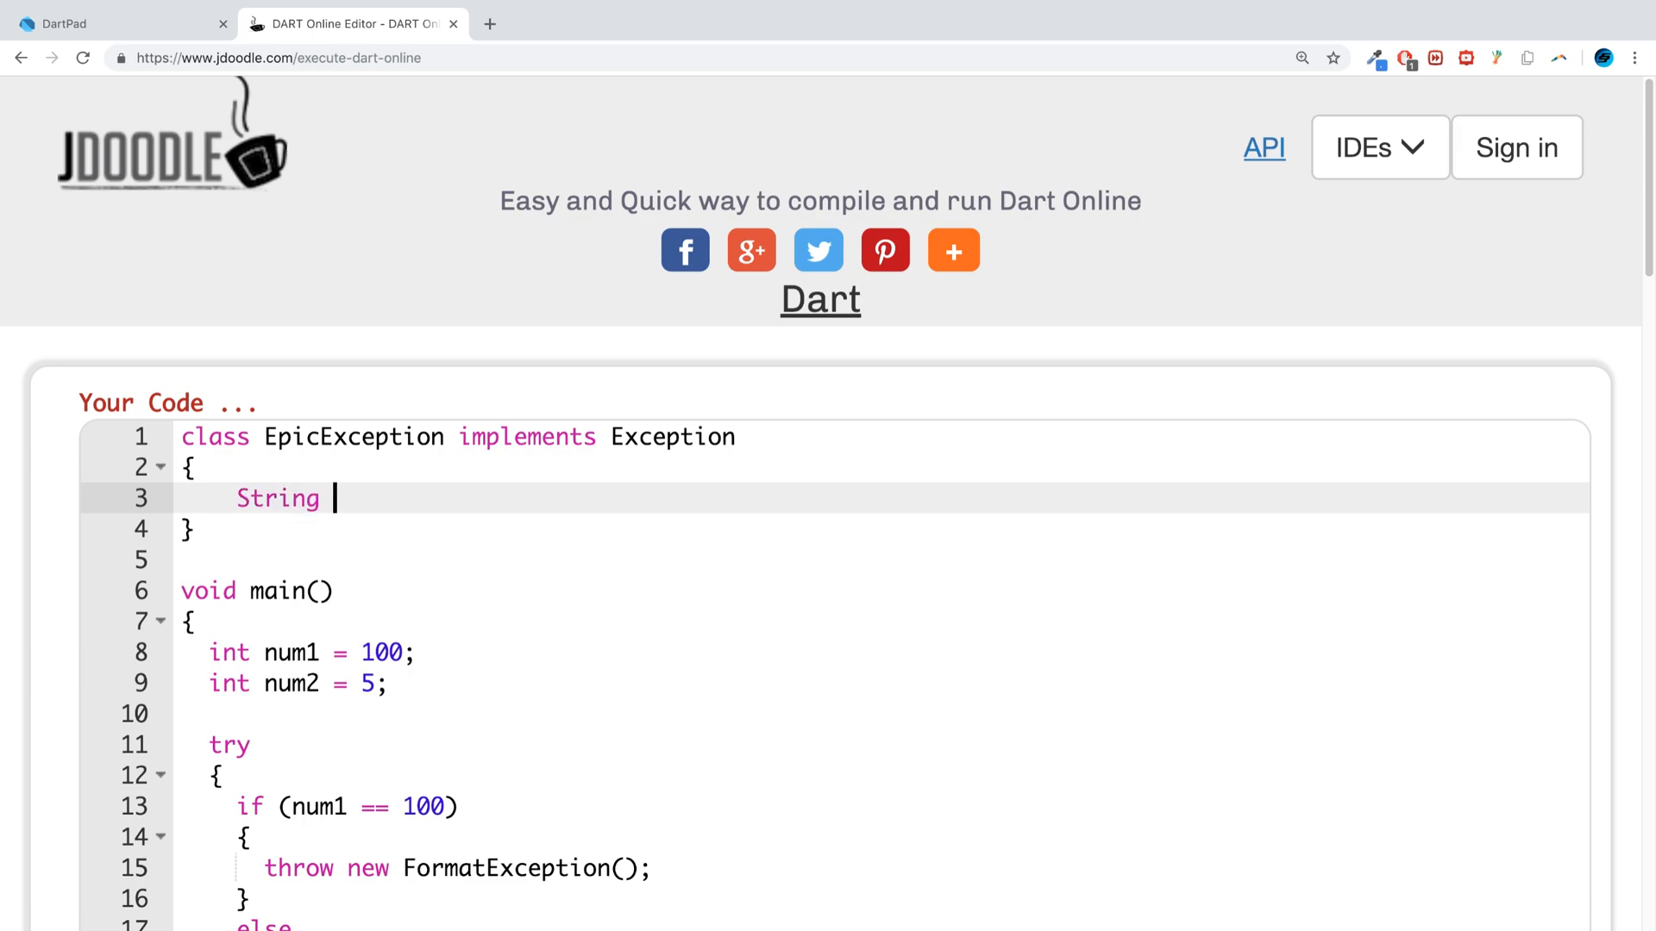
type("err")
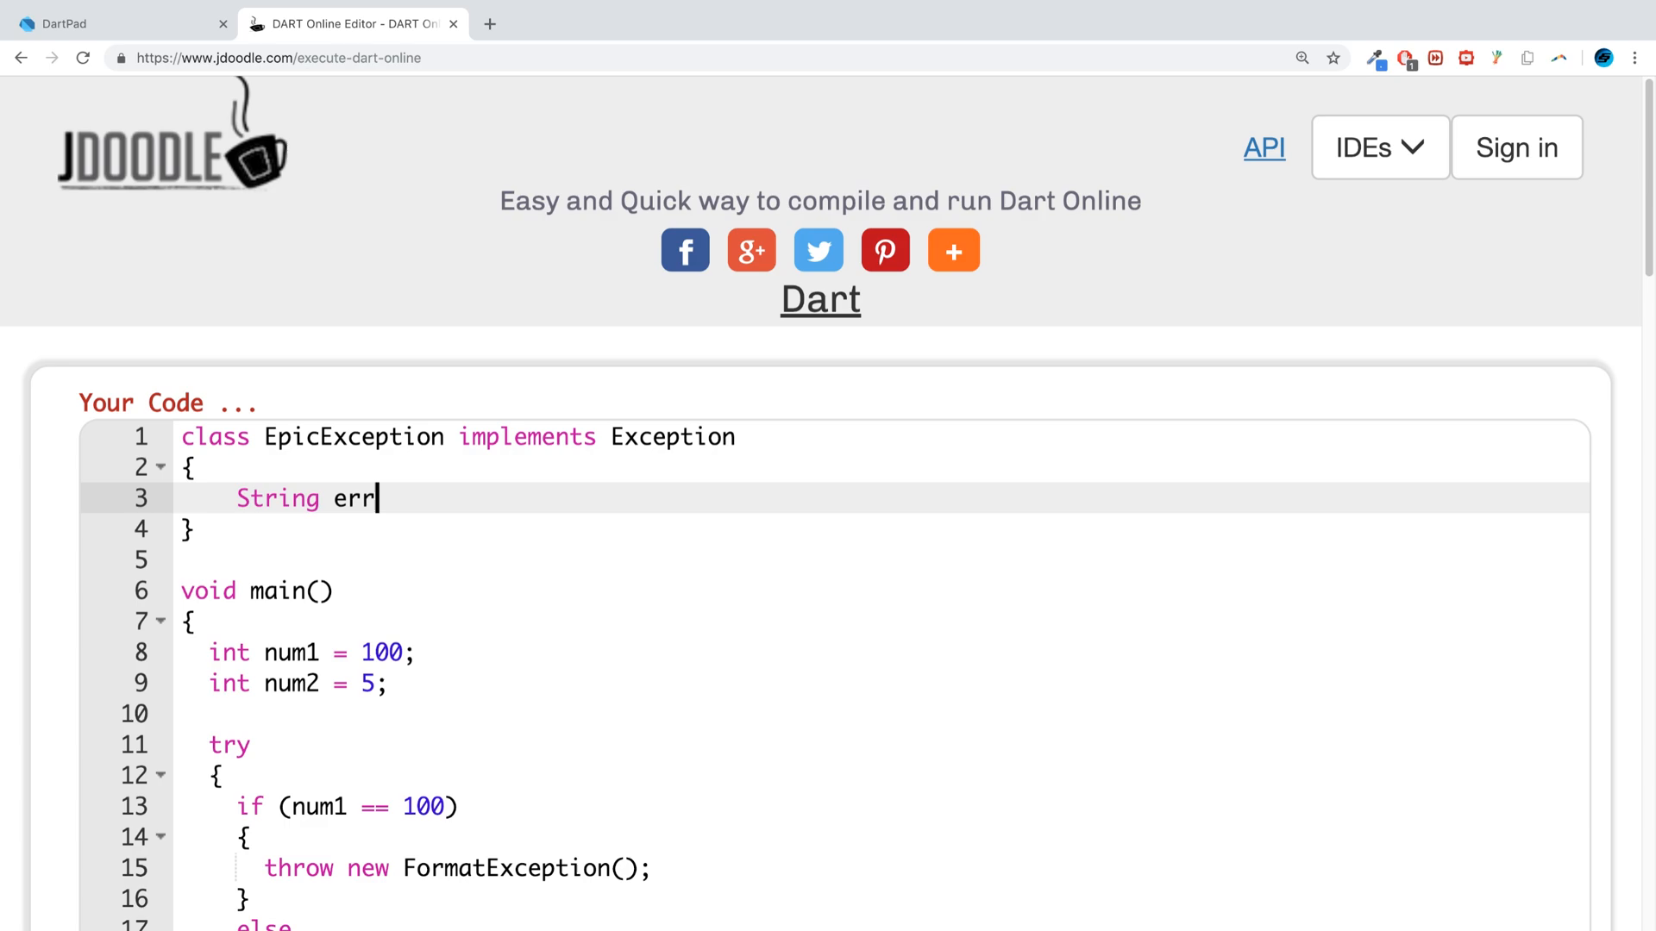
type("Msg")
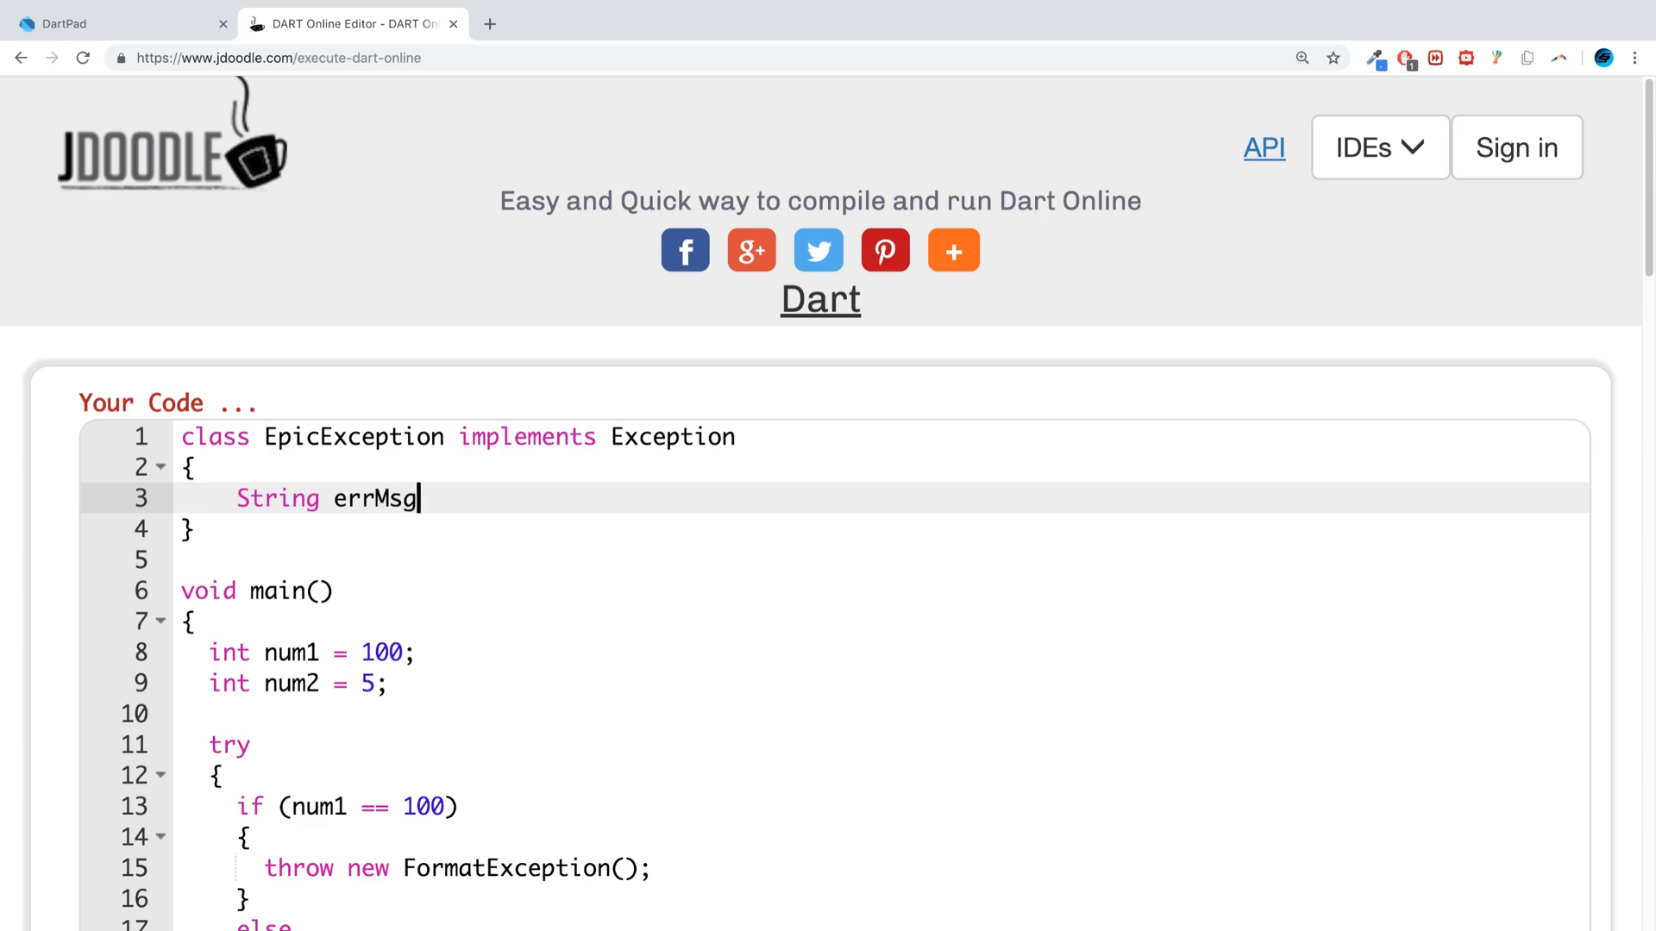
type("()")
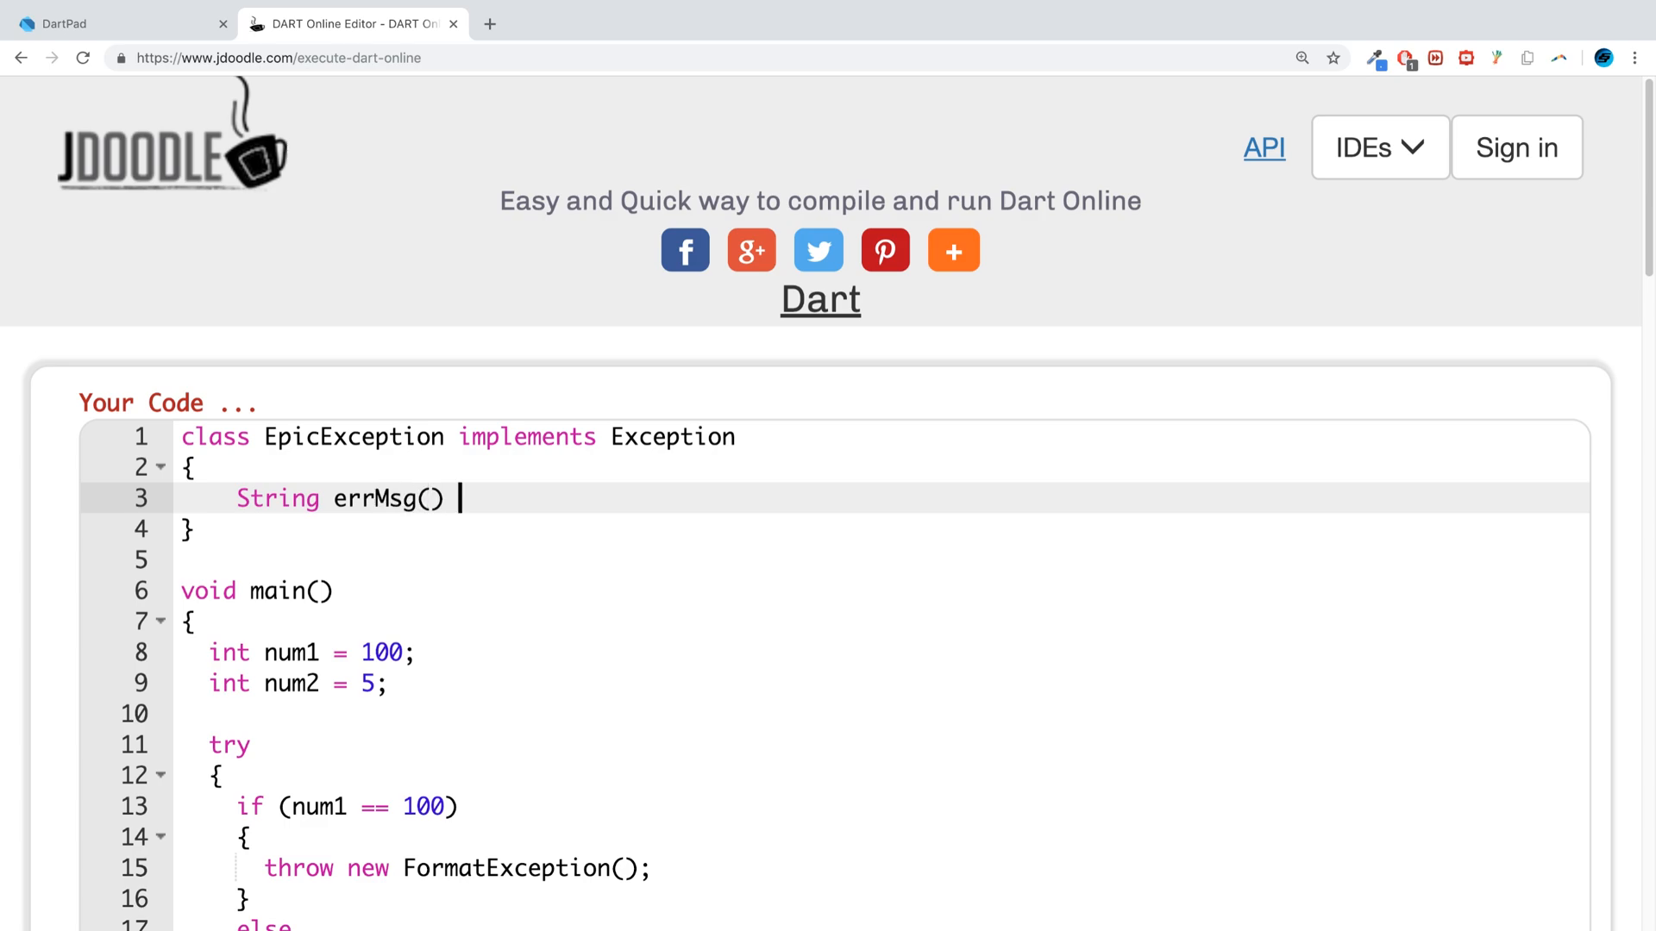
type("=")
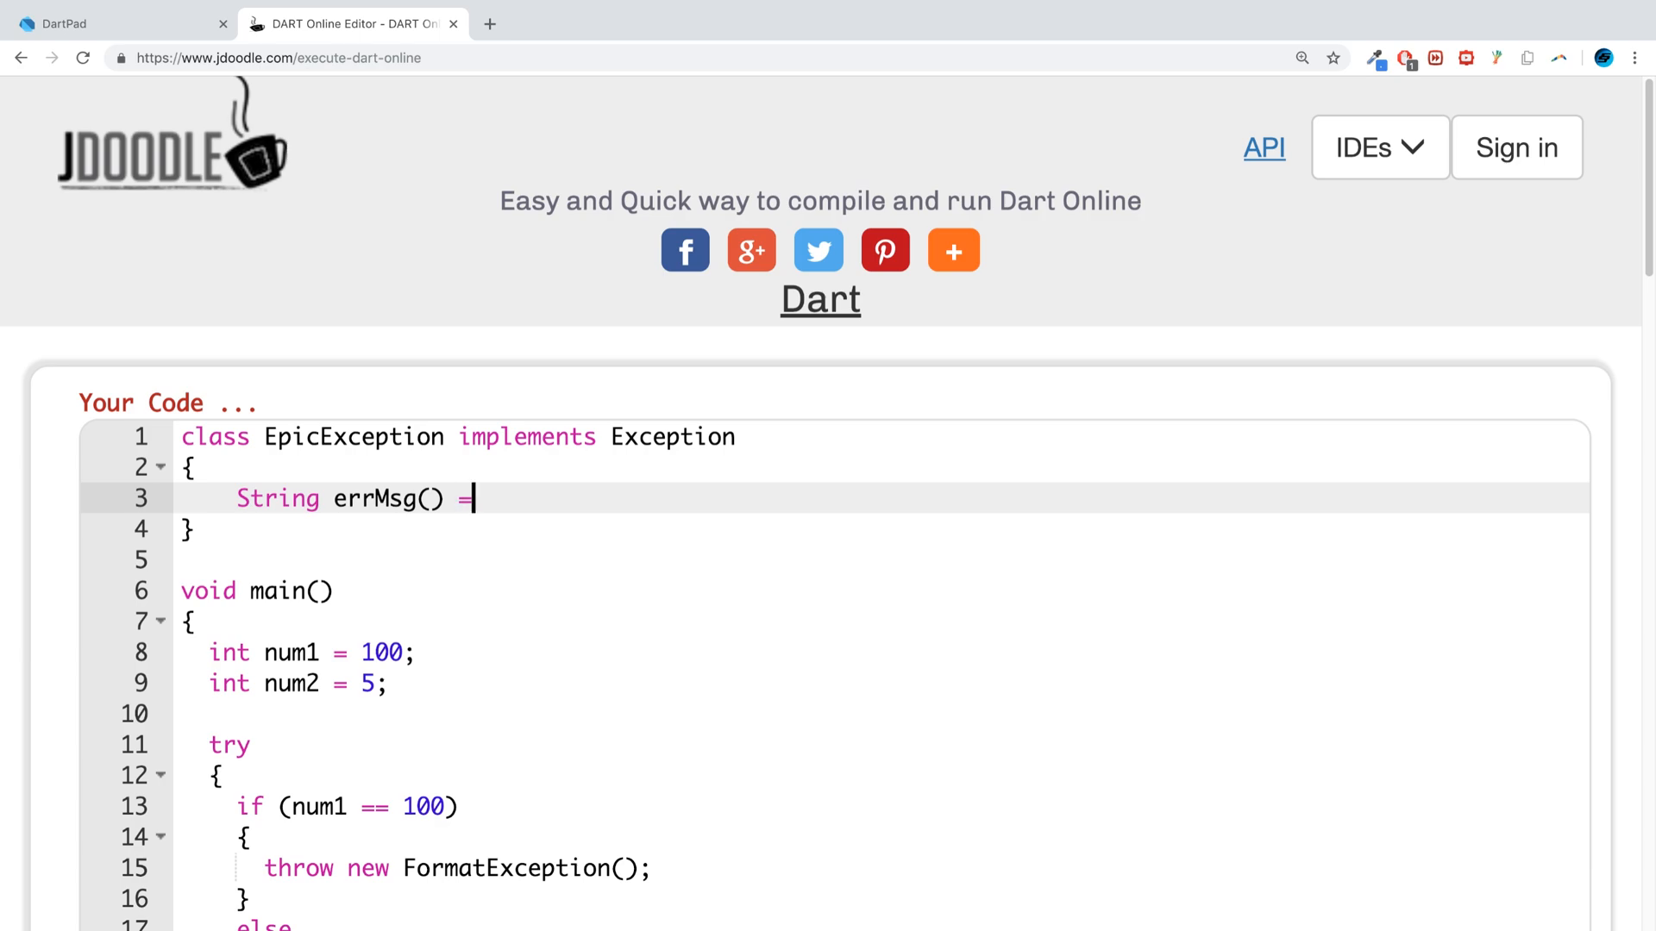
type(">")
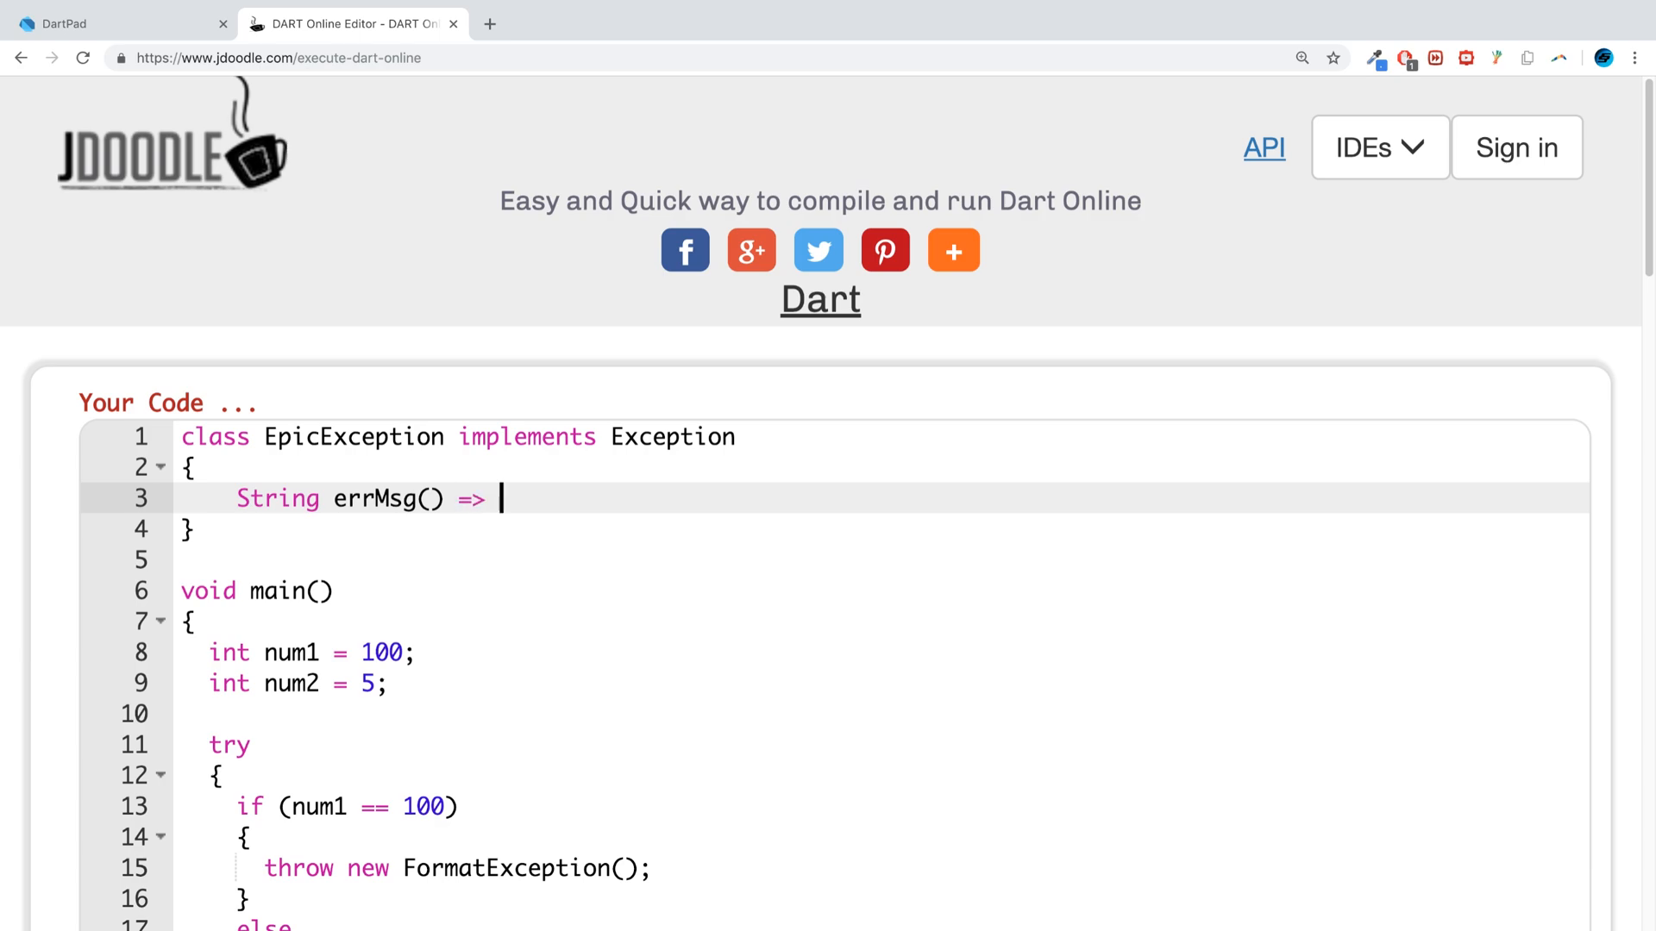
type("\"\"")
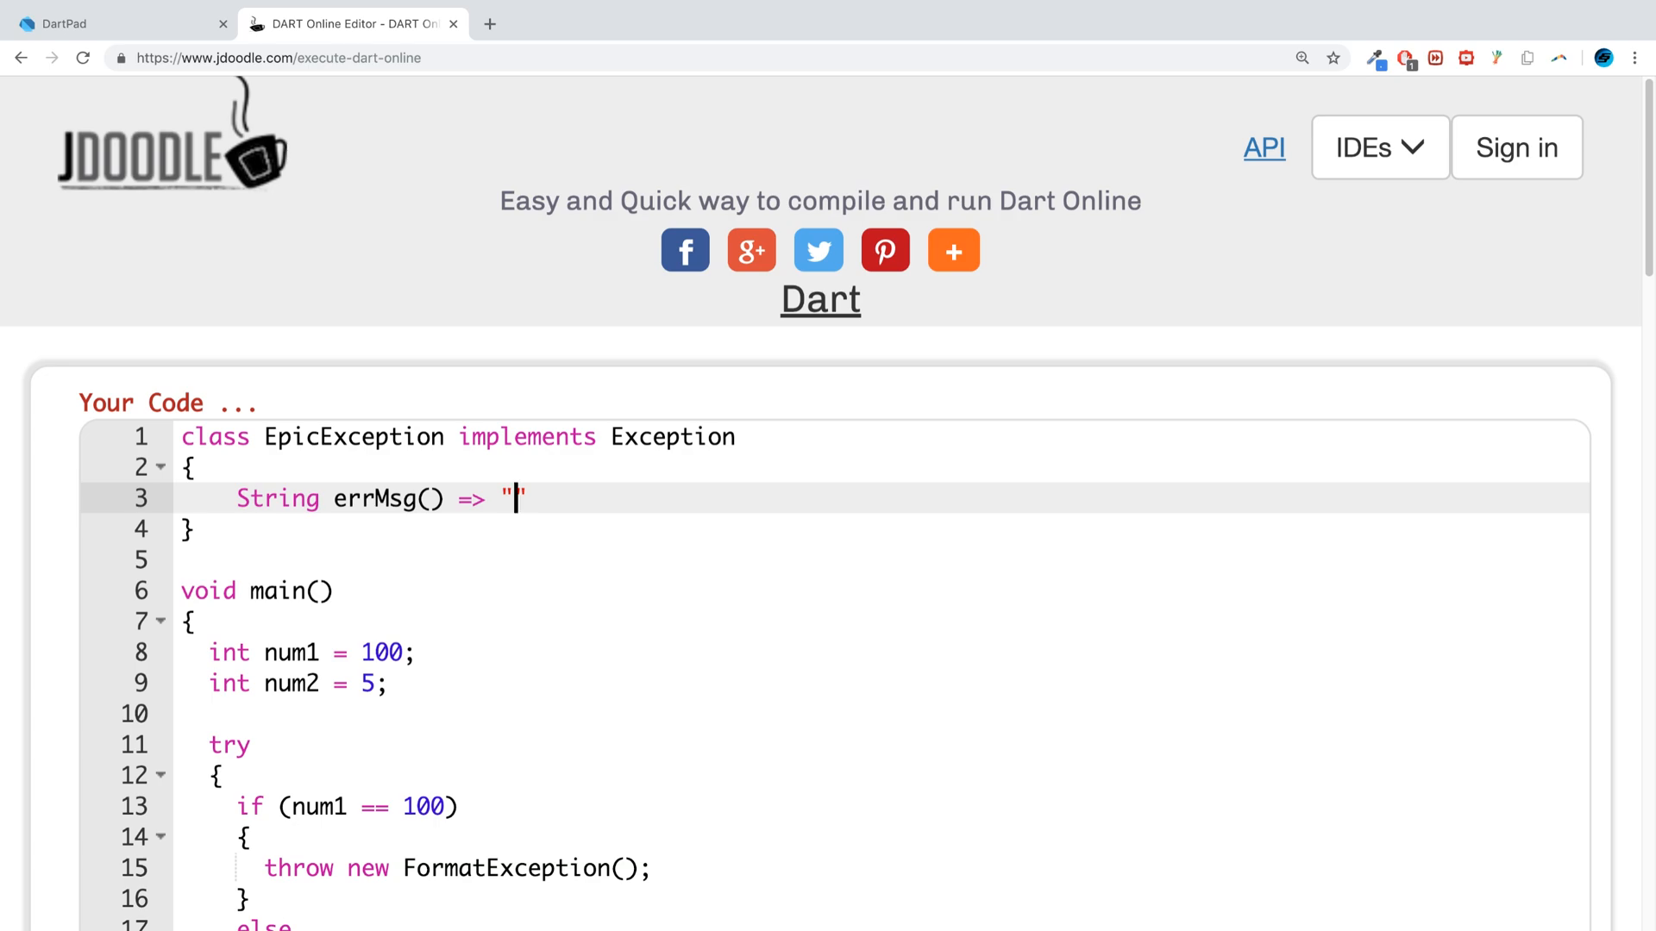
Step: Fill the errMsg string with "Epic Exception" and clear FormatException from the throw line
type("Epic E")
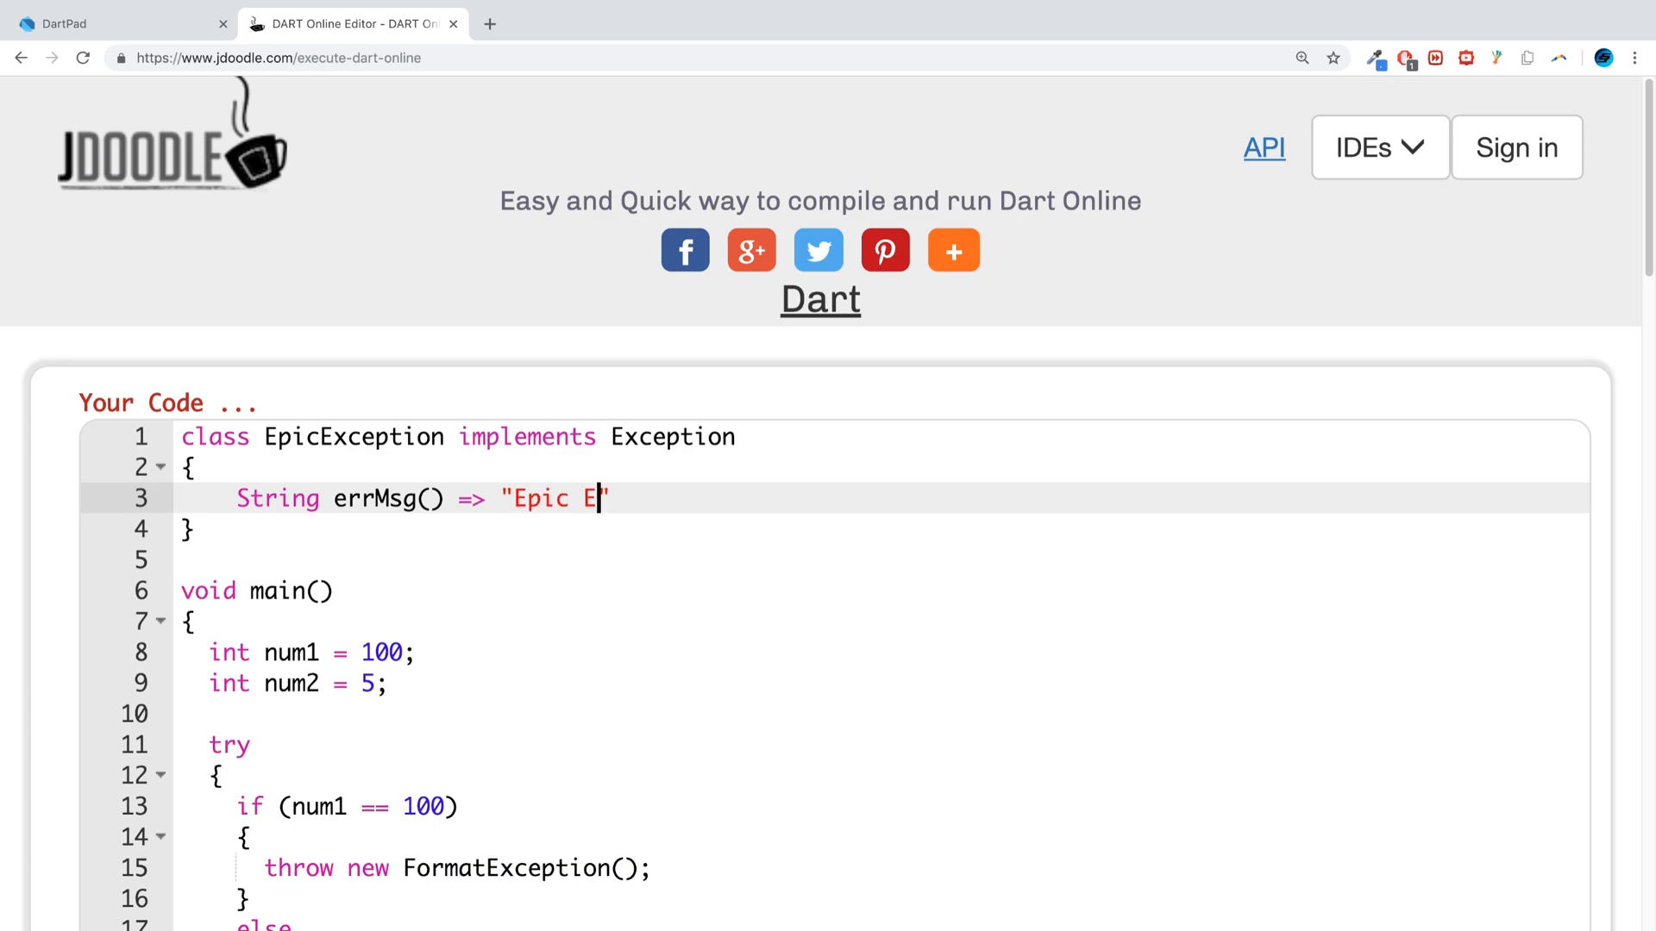
type("xception")
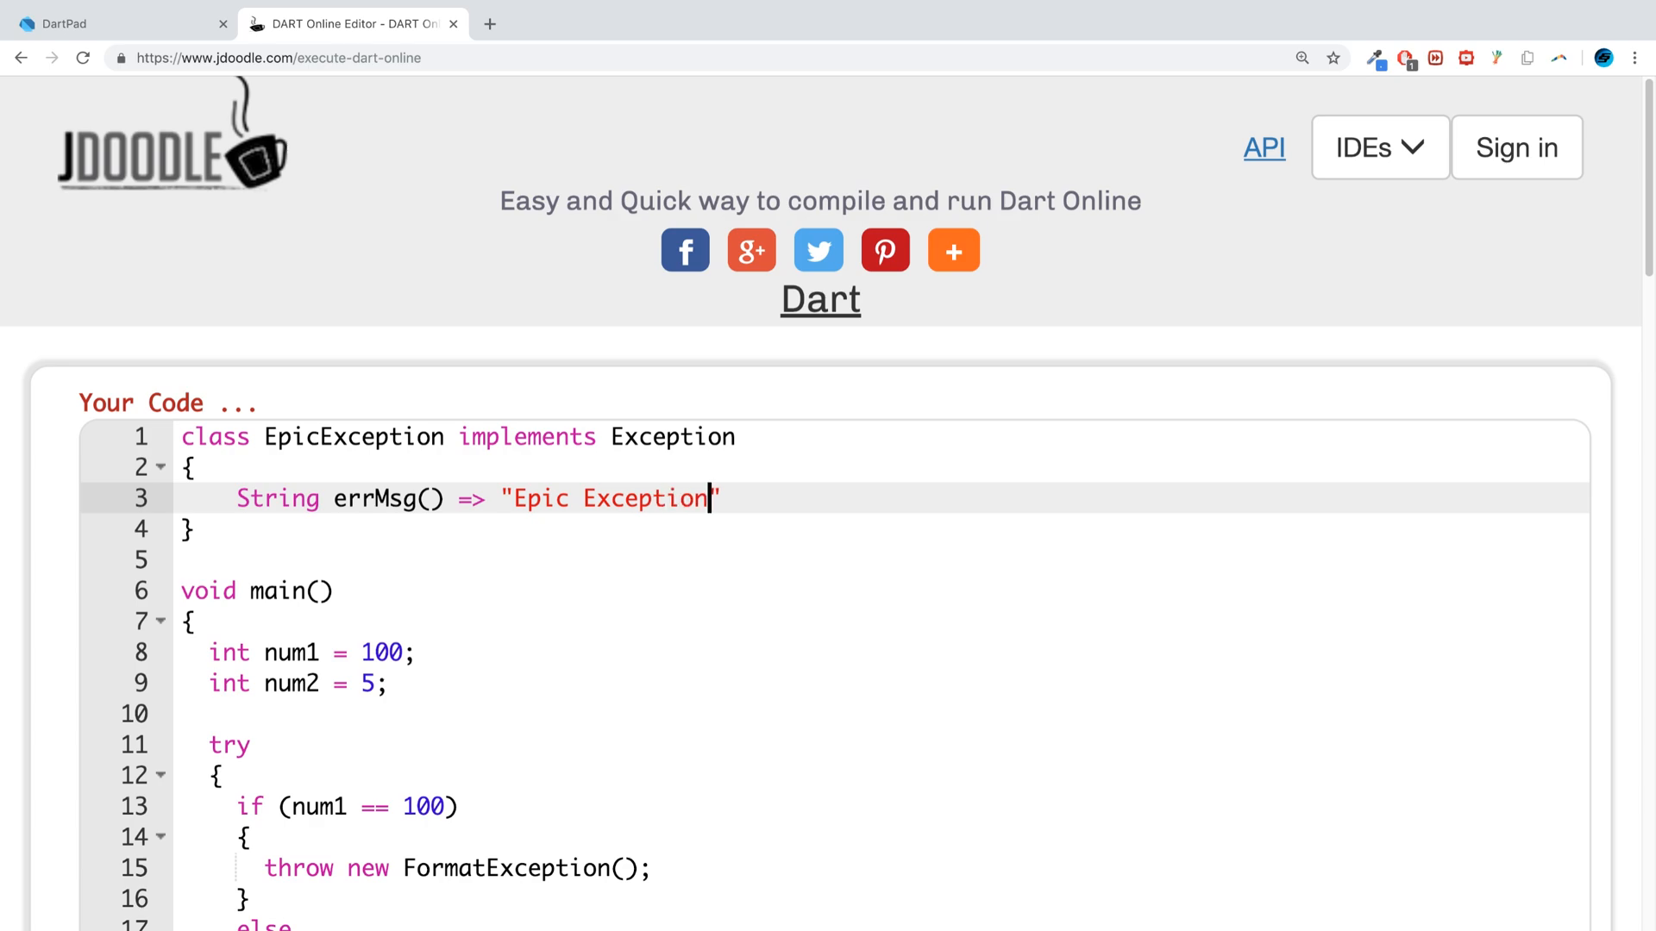
key("cmd+s")
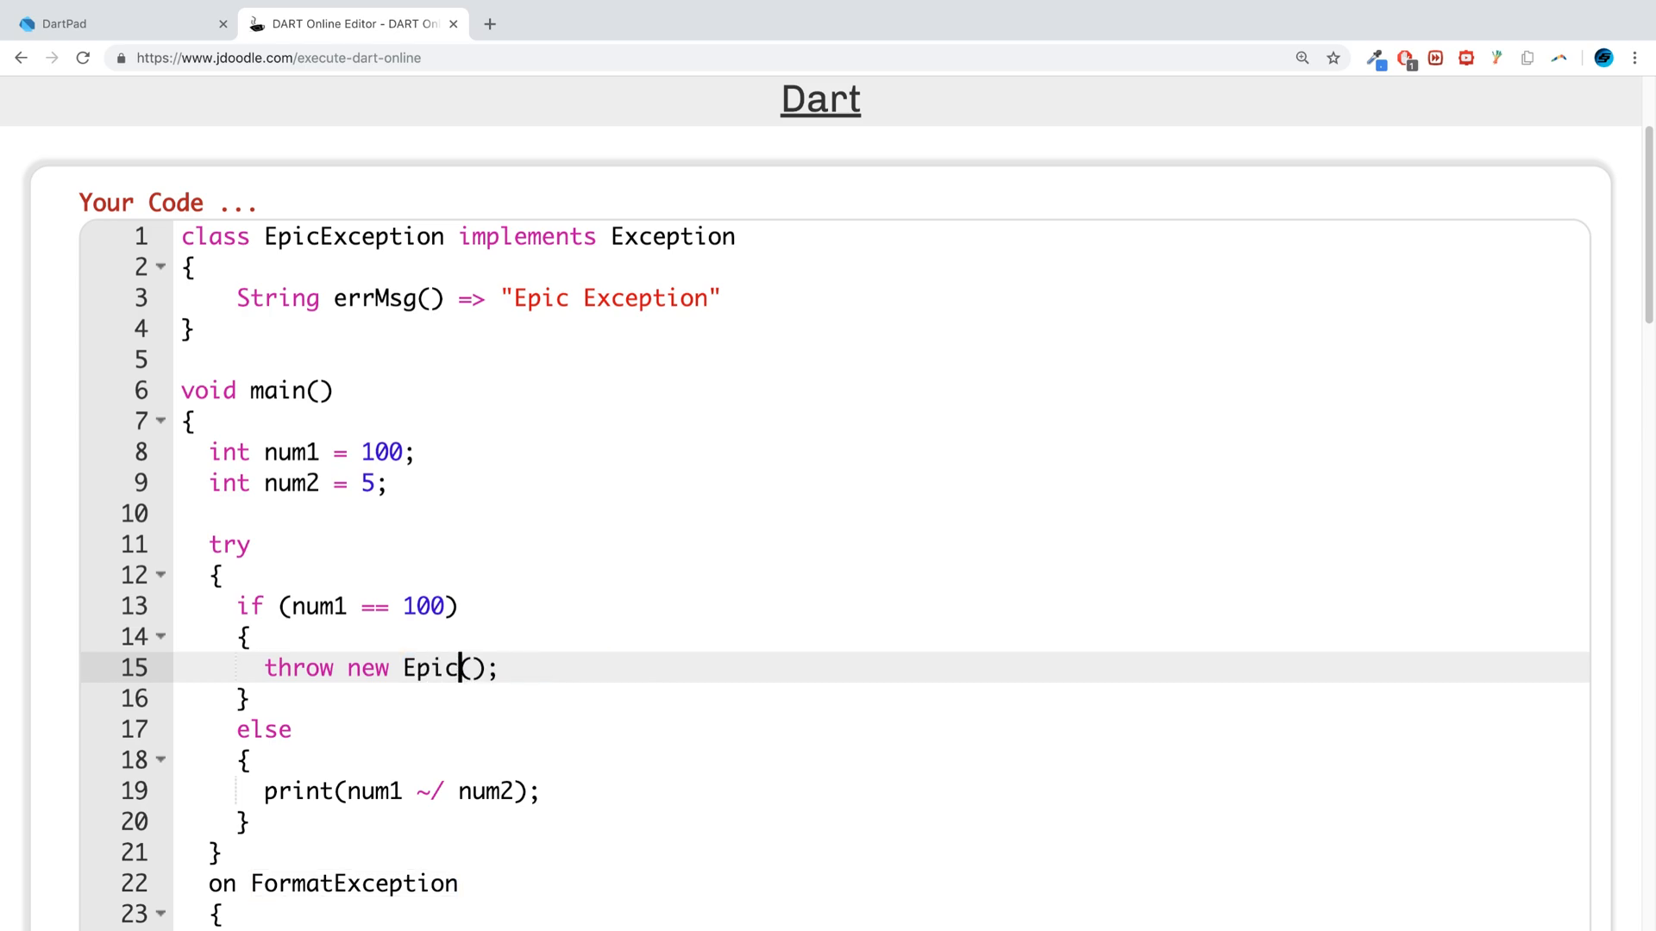
Step: Throw new EpicException() in main and execute, getting a missing-semicolon error on line 3
type("Exception")
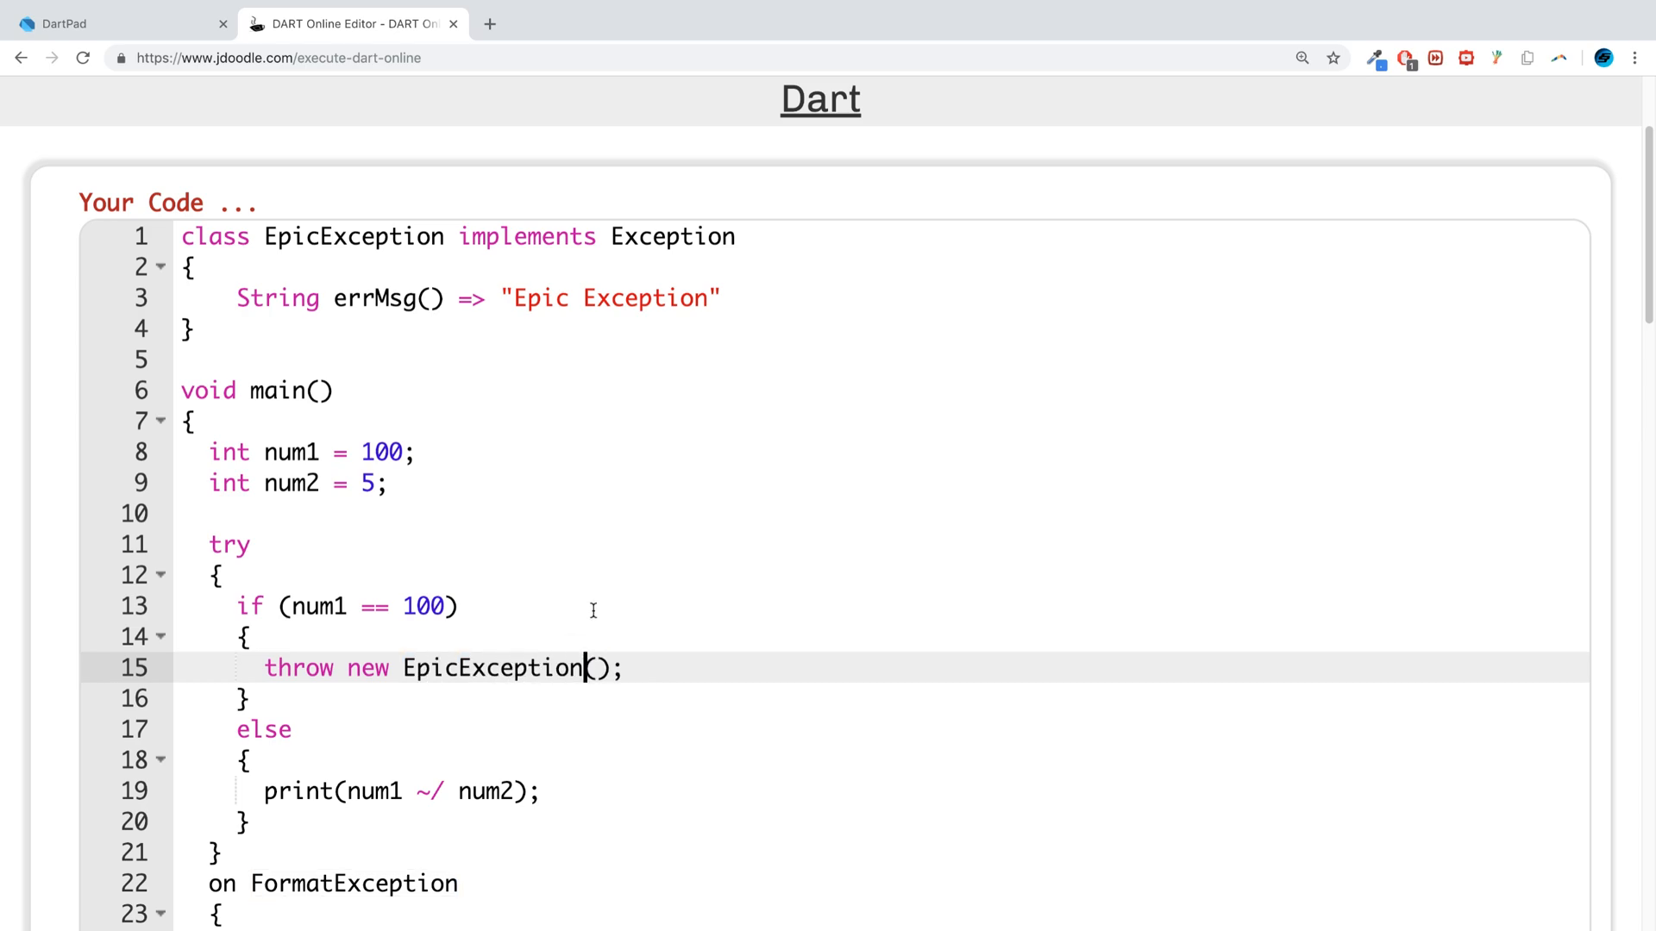
left_click(383, 626)
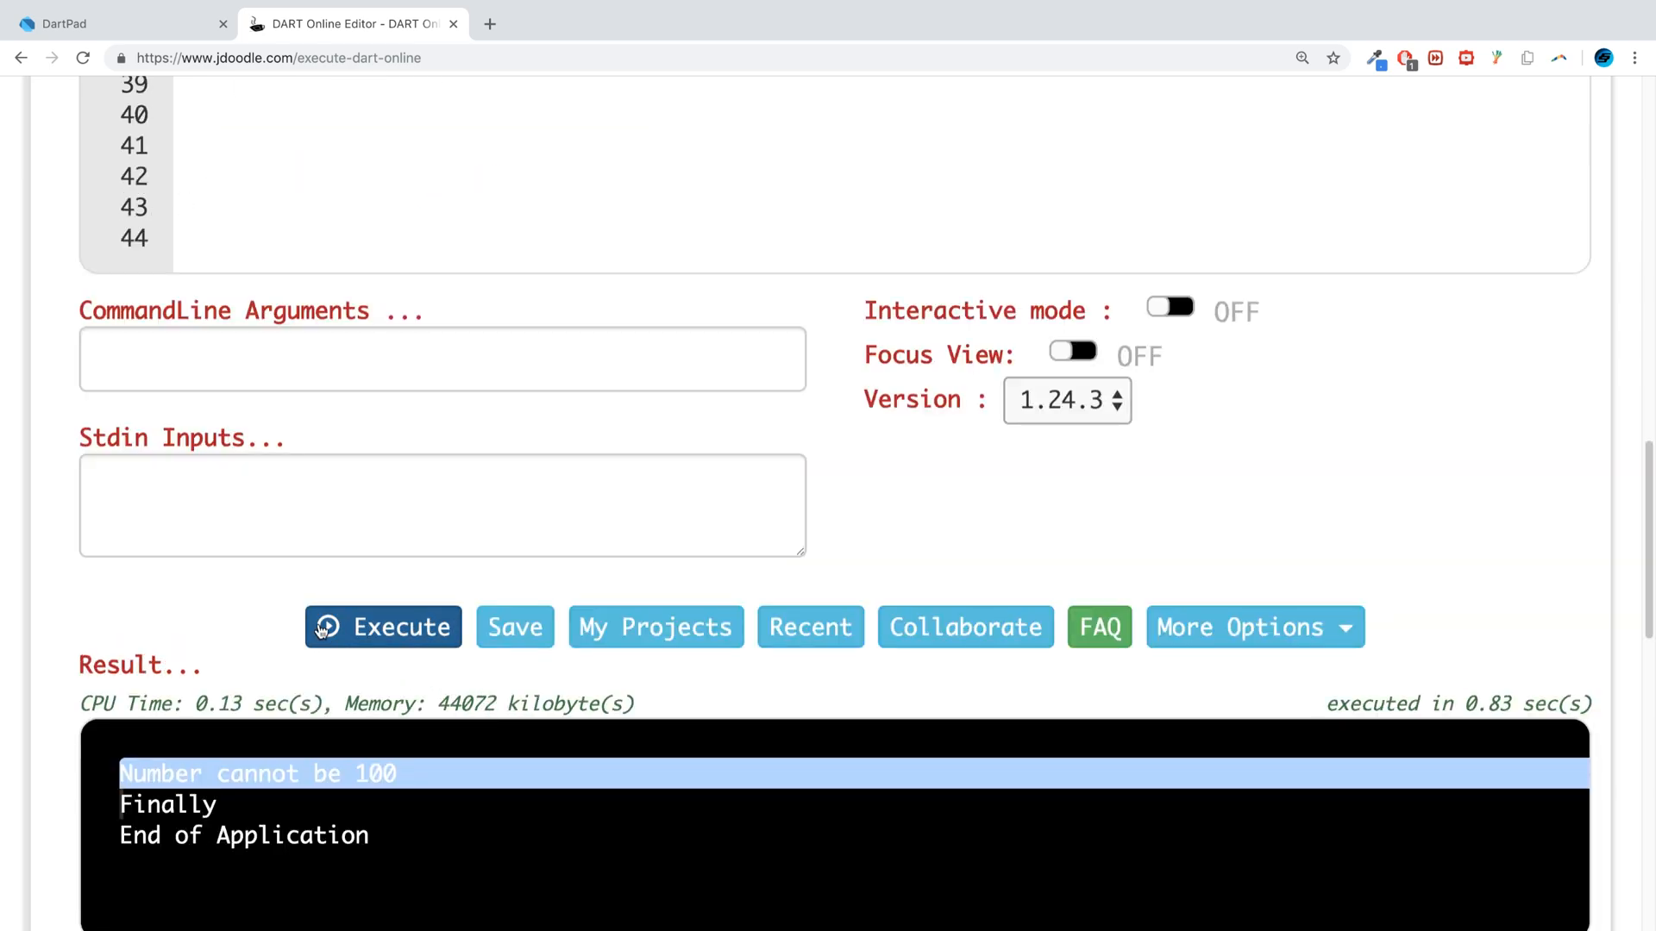
left_click(383, 626)
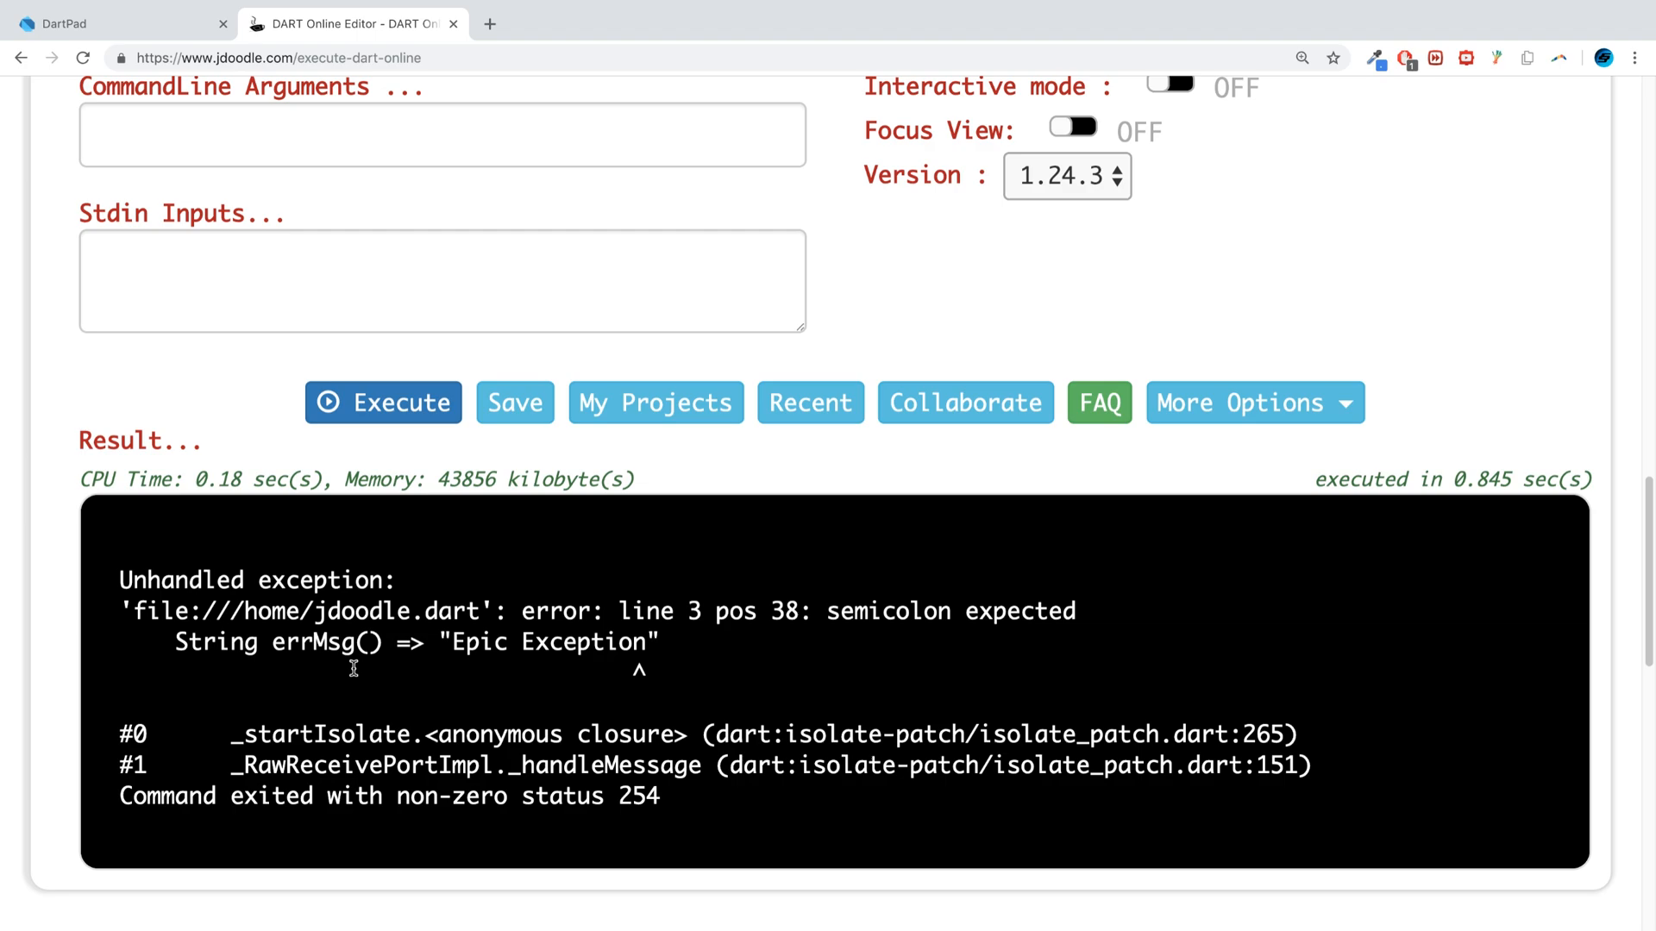
scroll("up", 3)
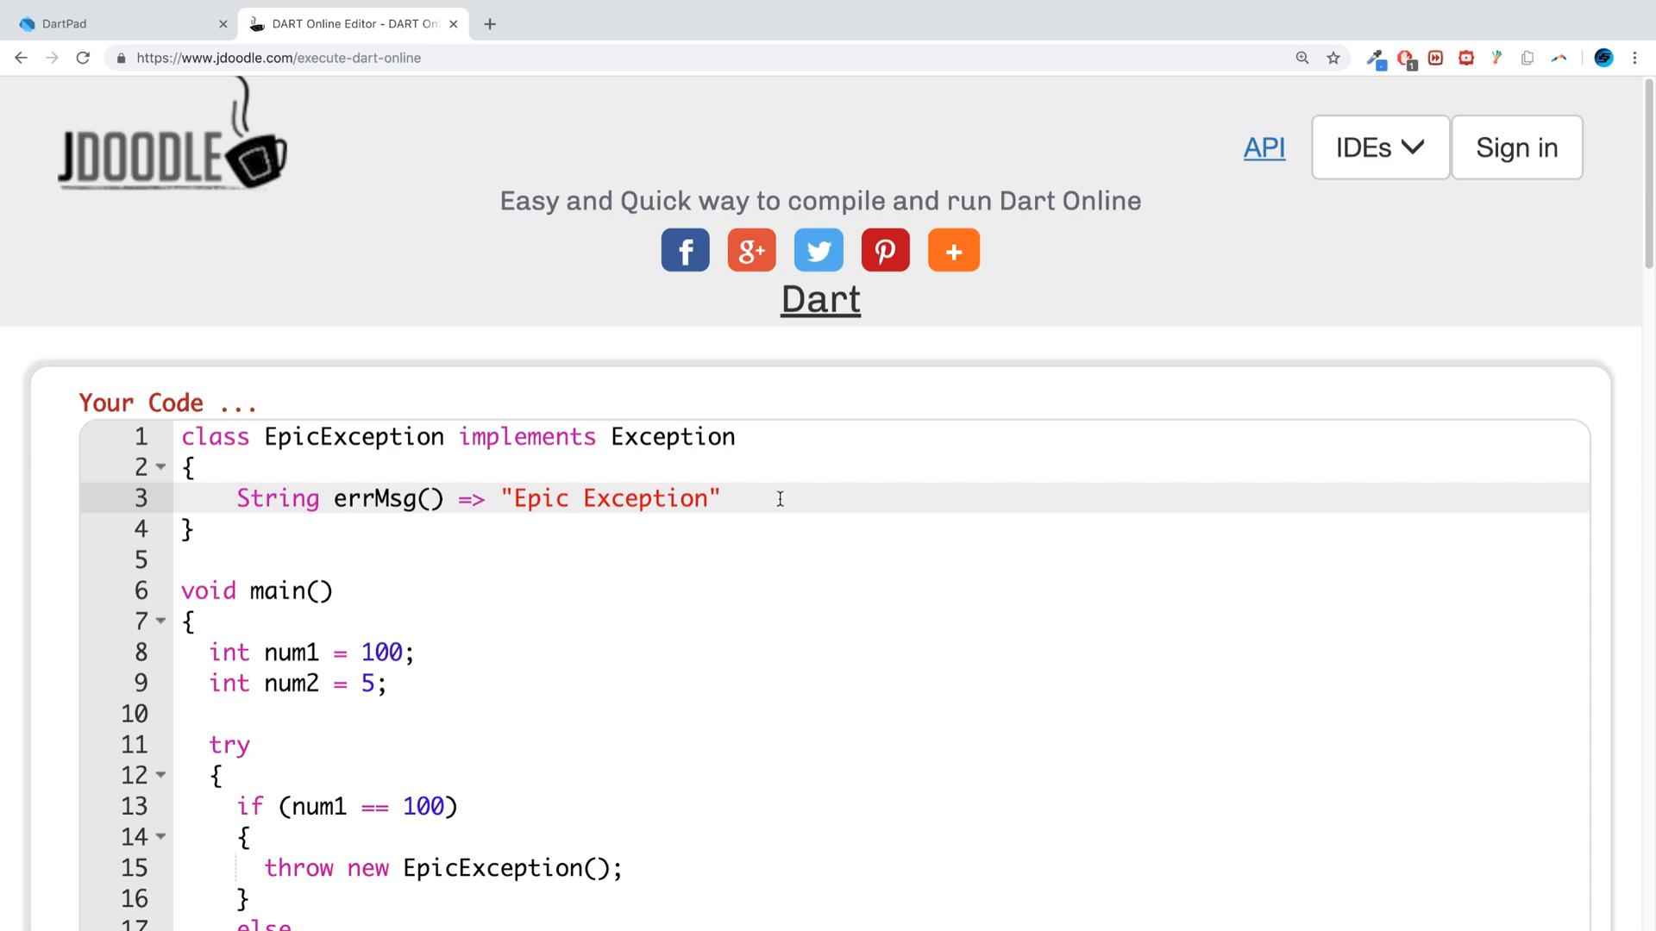
Step: Add the semicolon after the errMsg string and rerun, printing Instance of 'EpicException', Finally, End of Application
scroll("down", 3)
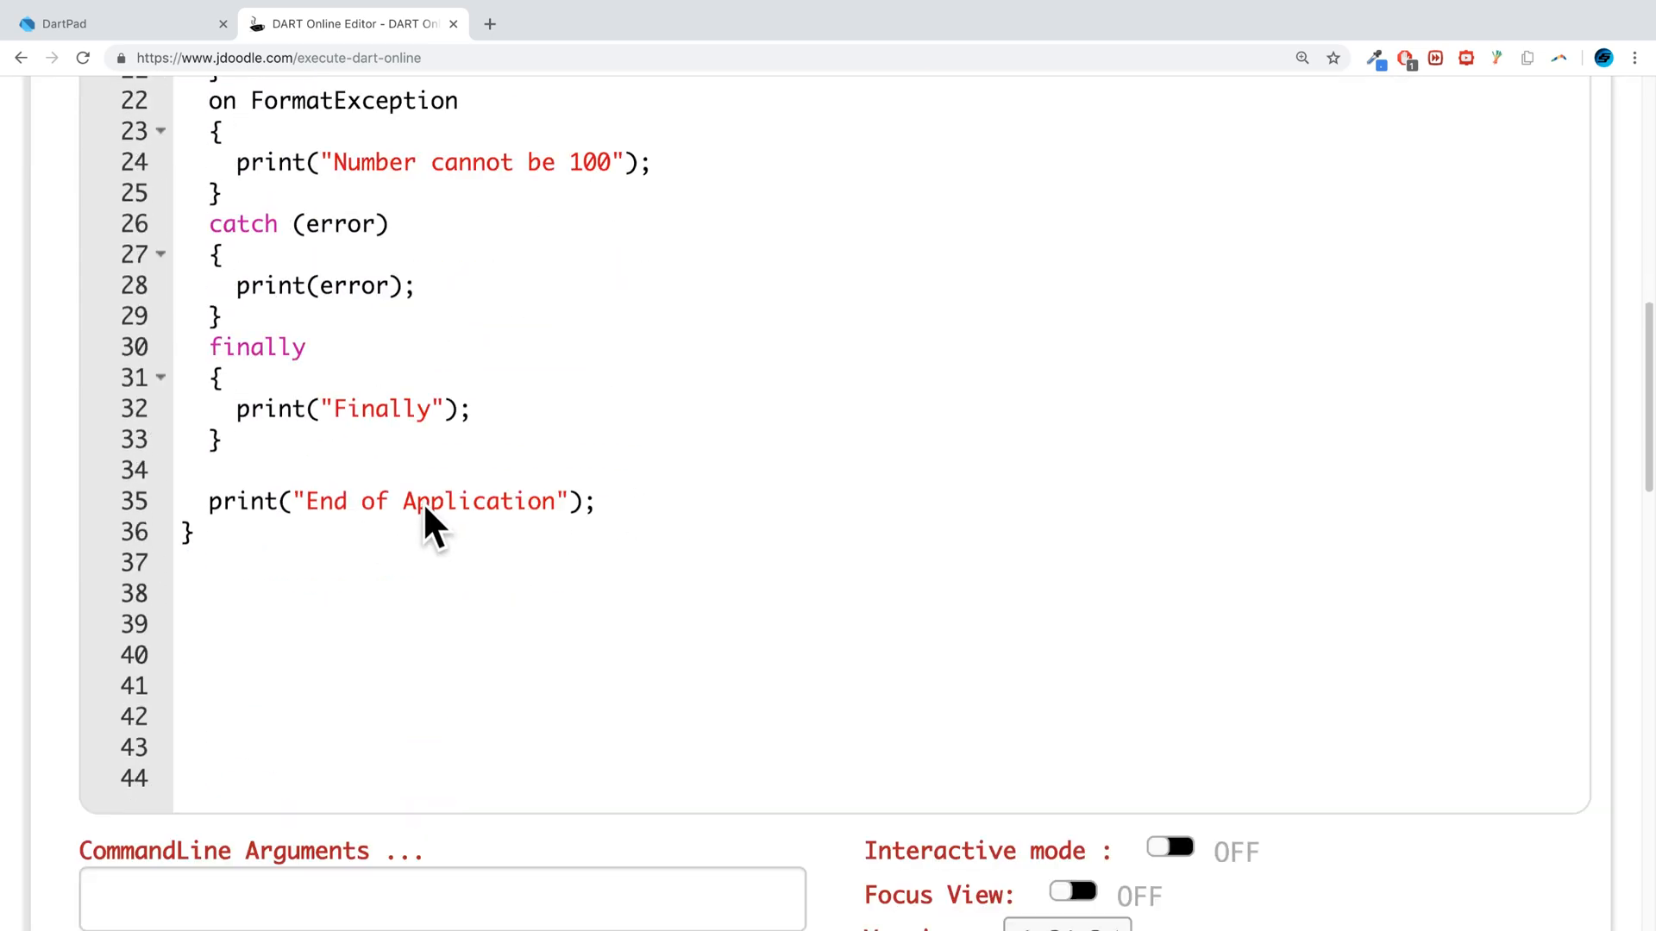
left_click(382, 381)
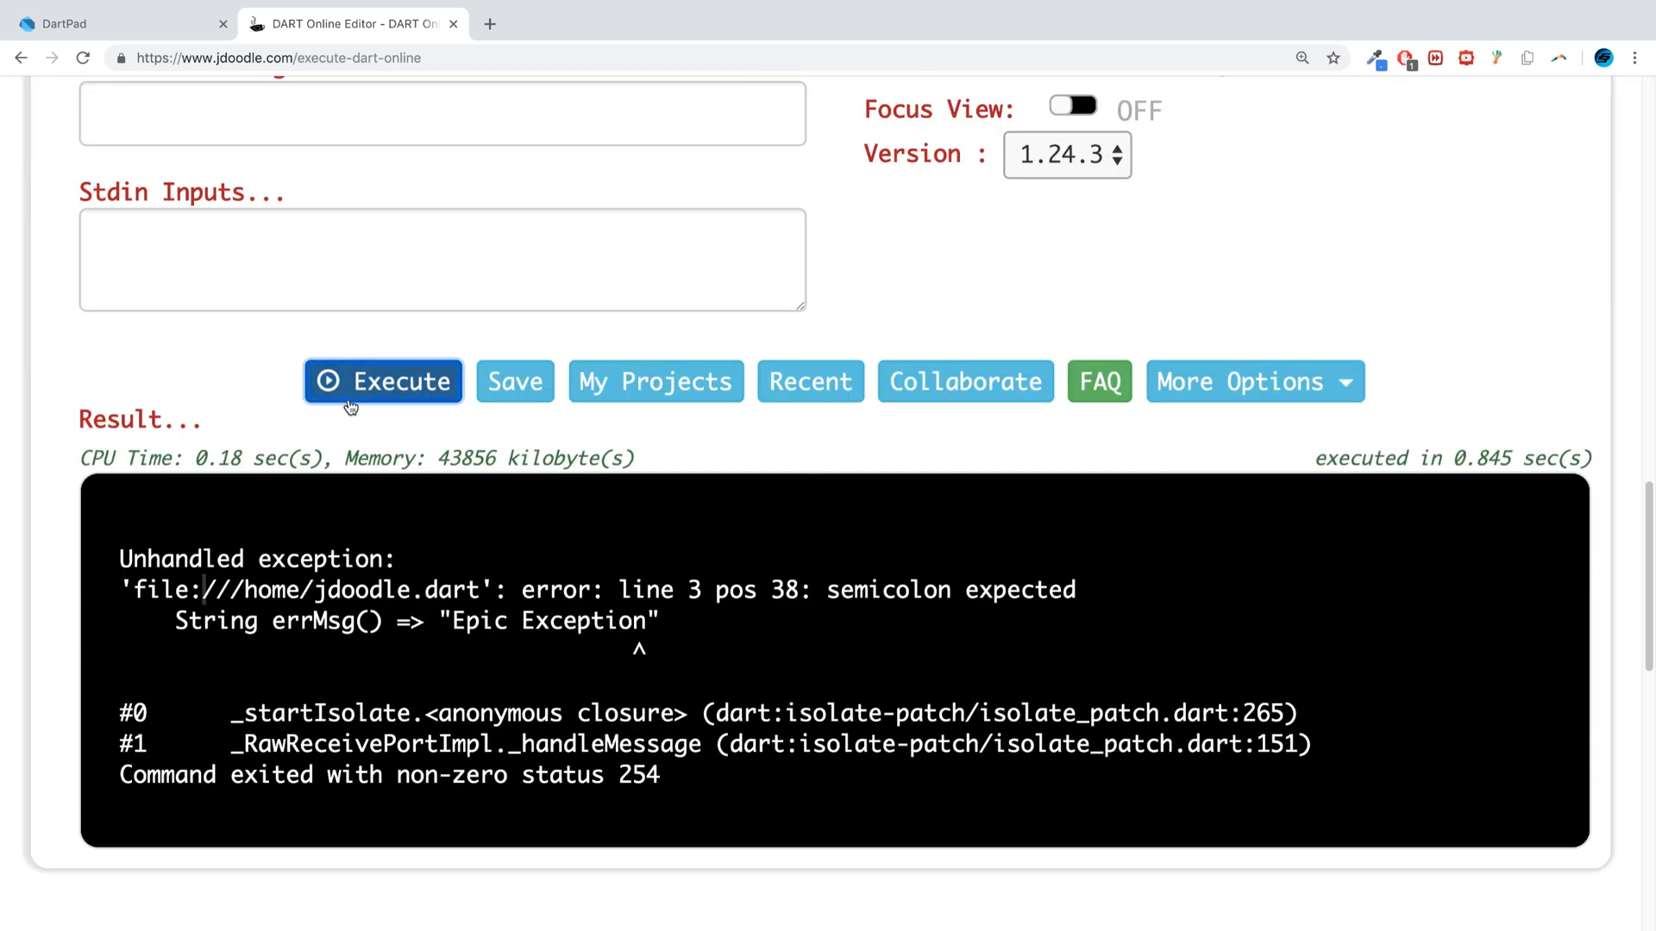
left_click(382, 381)
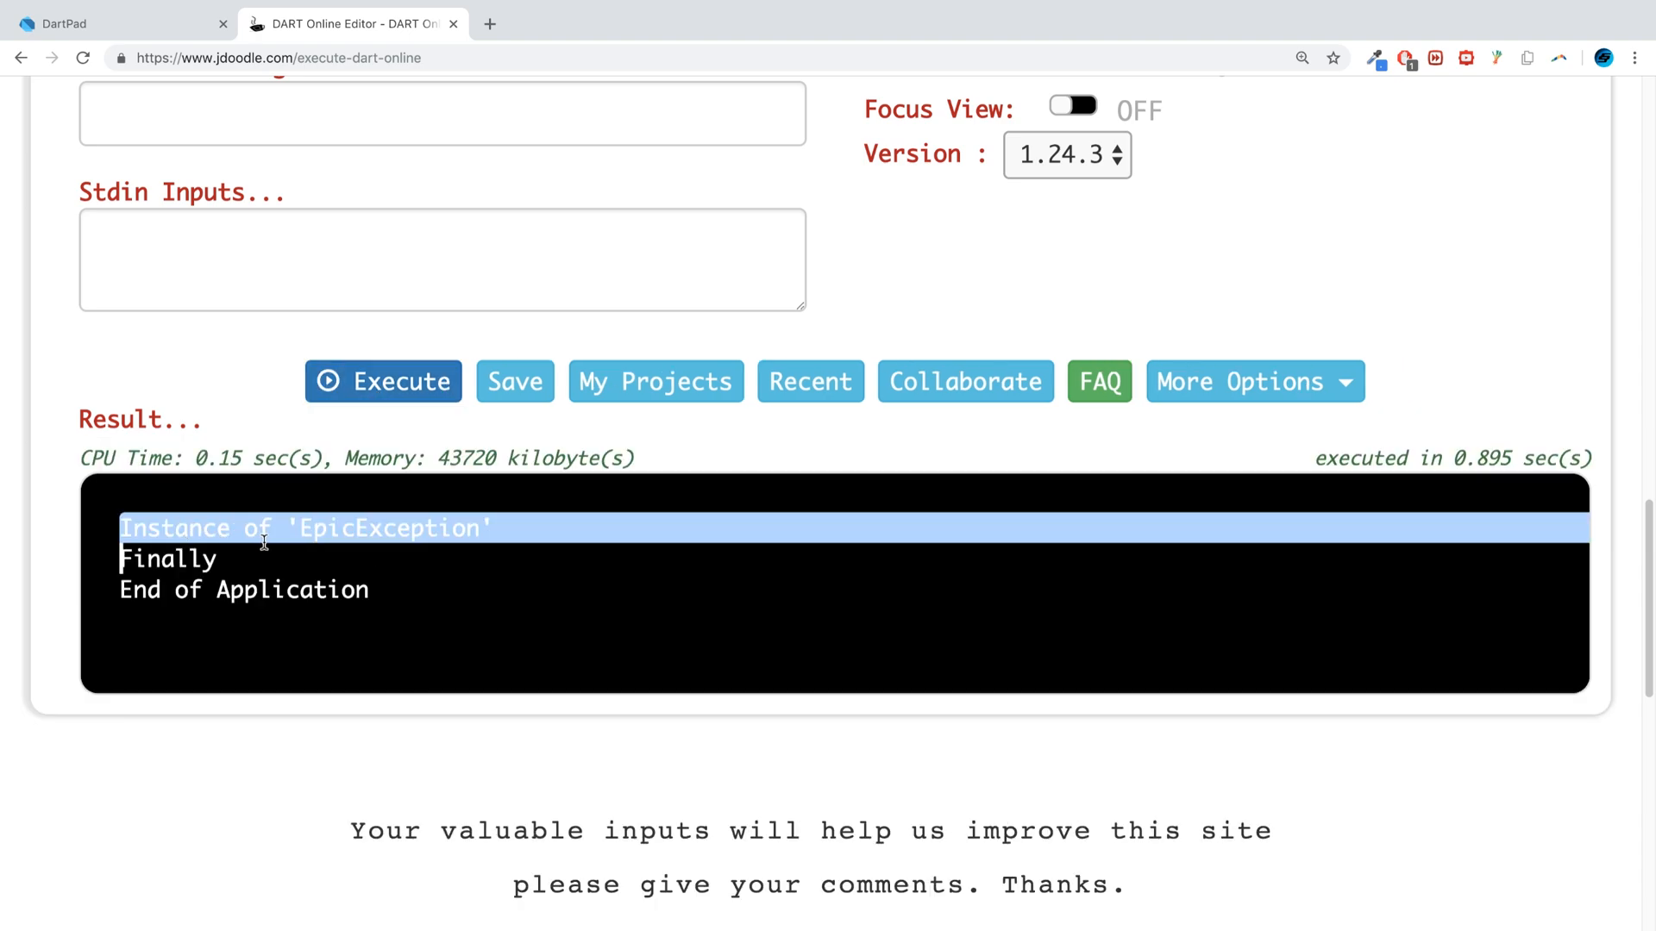
double_click(389, 528)
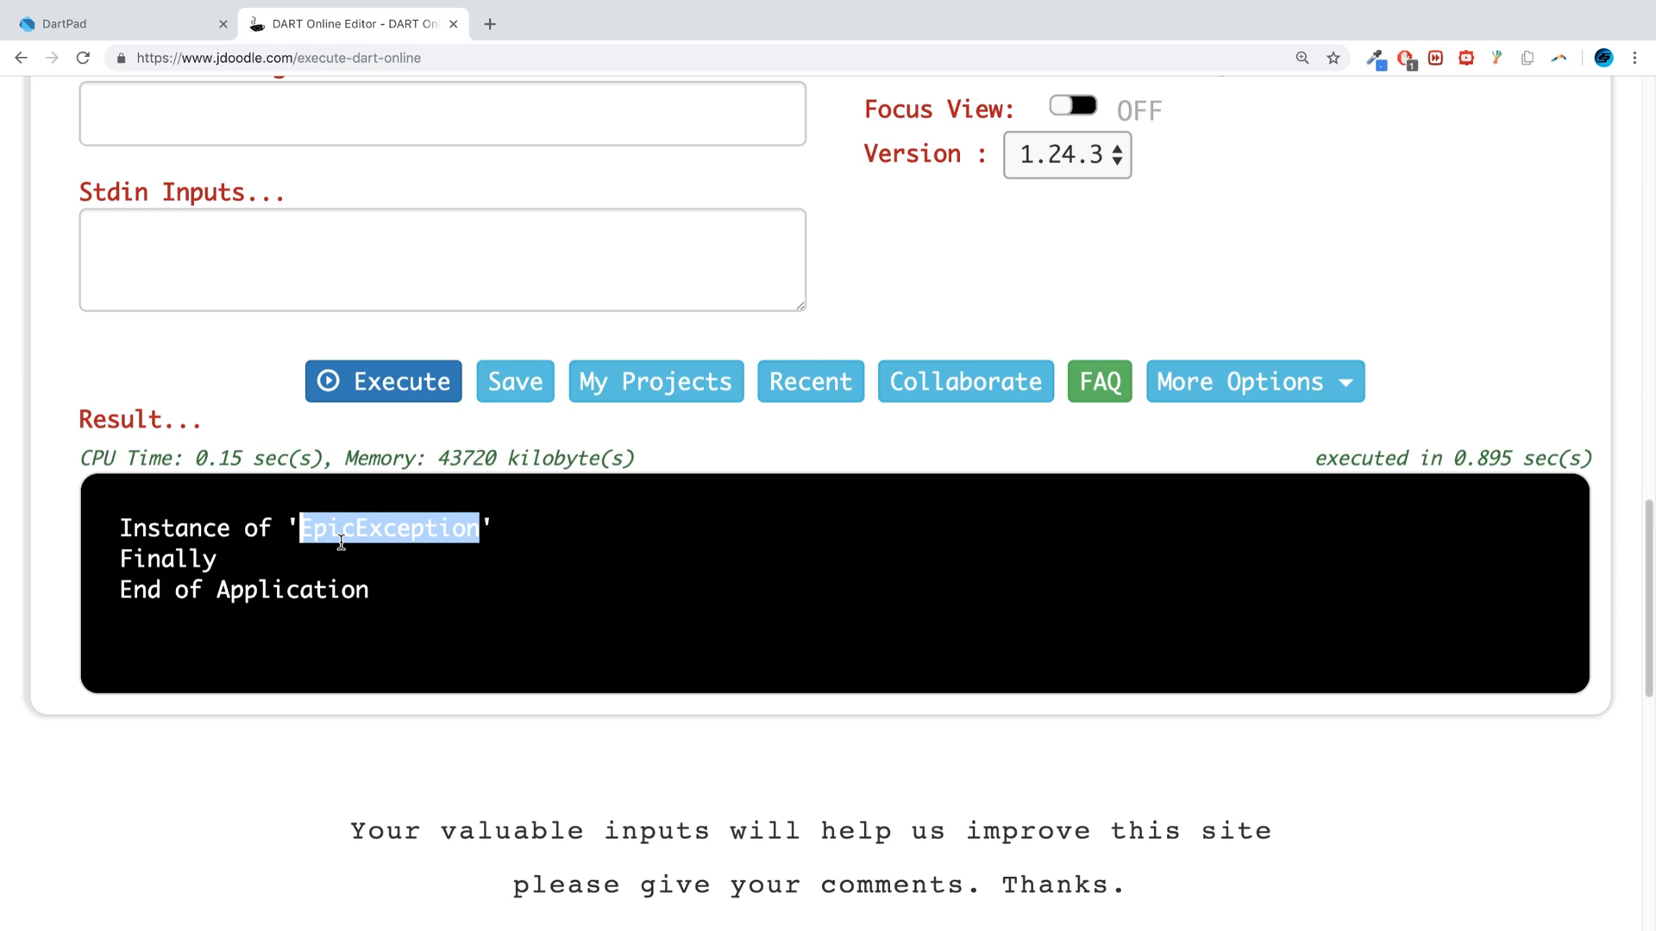
scroll("up", 3)
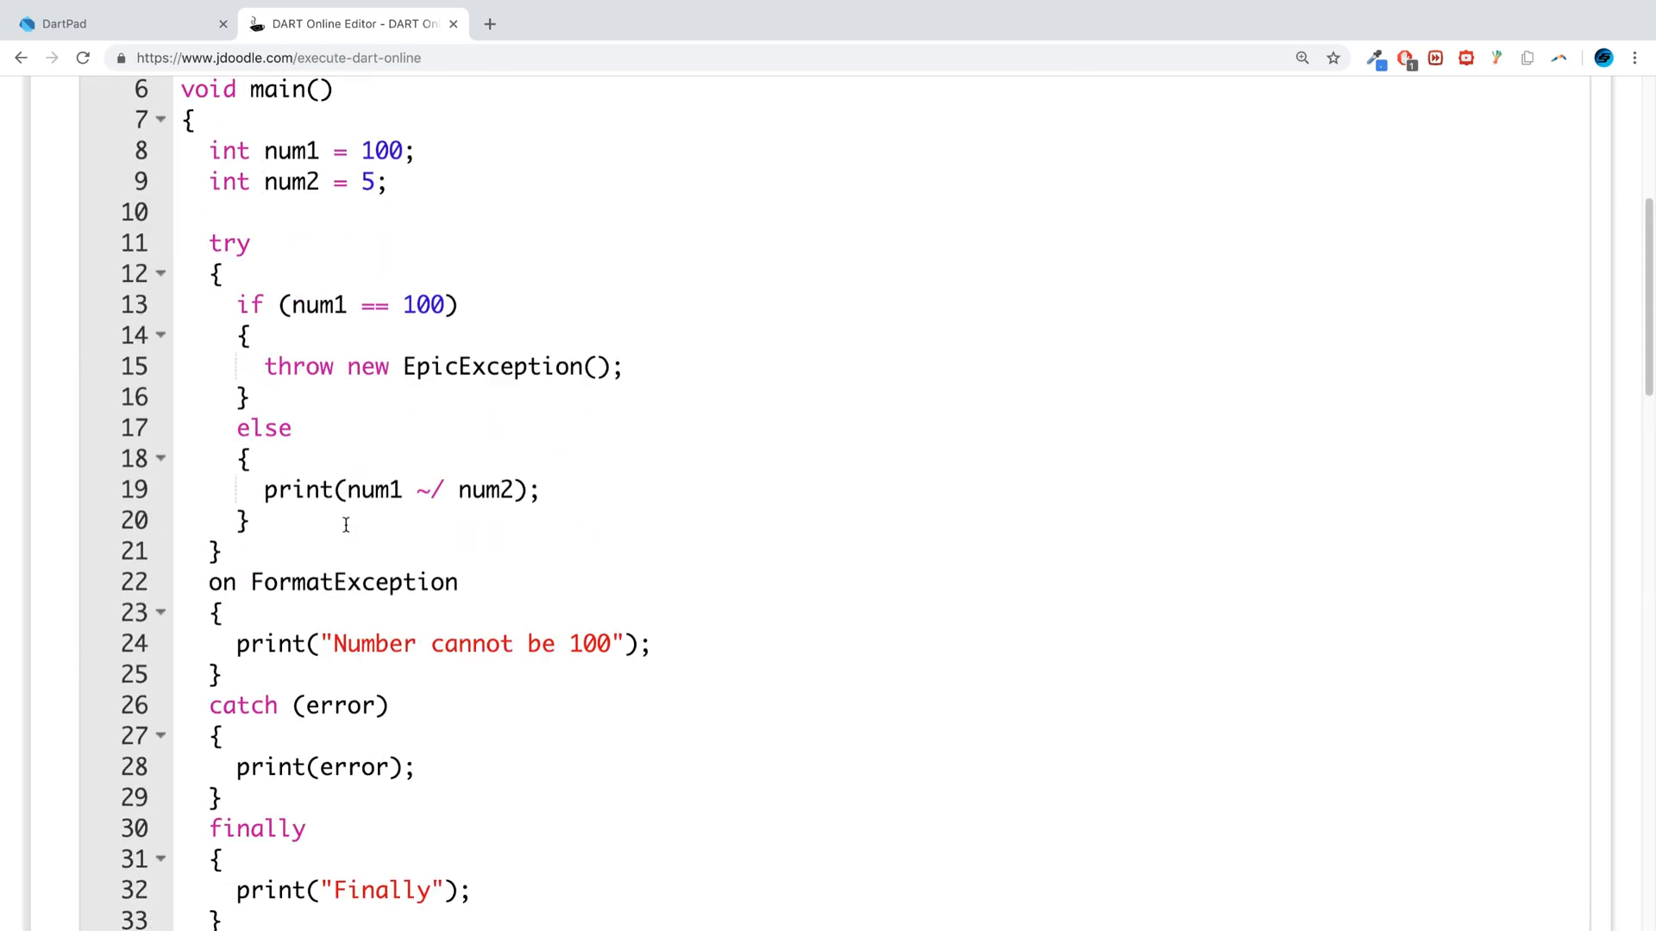
scroll("up", 3)
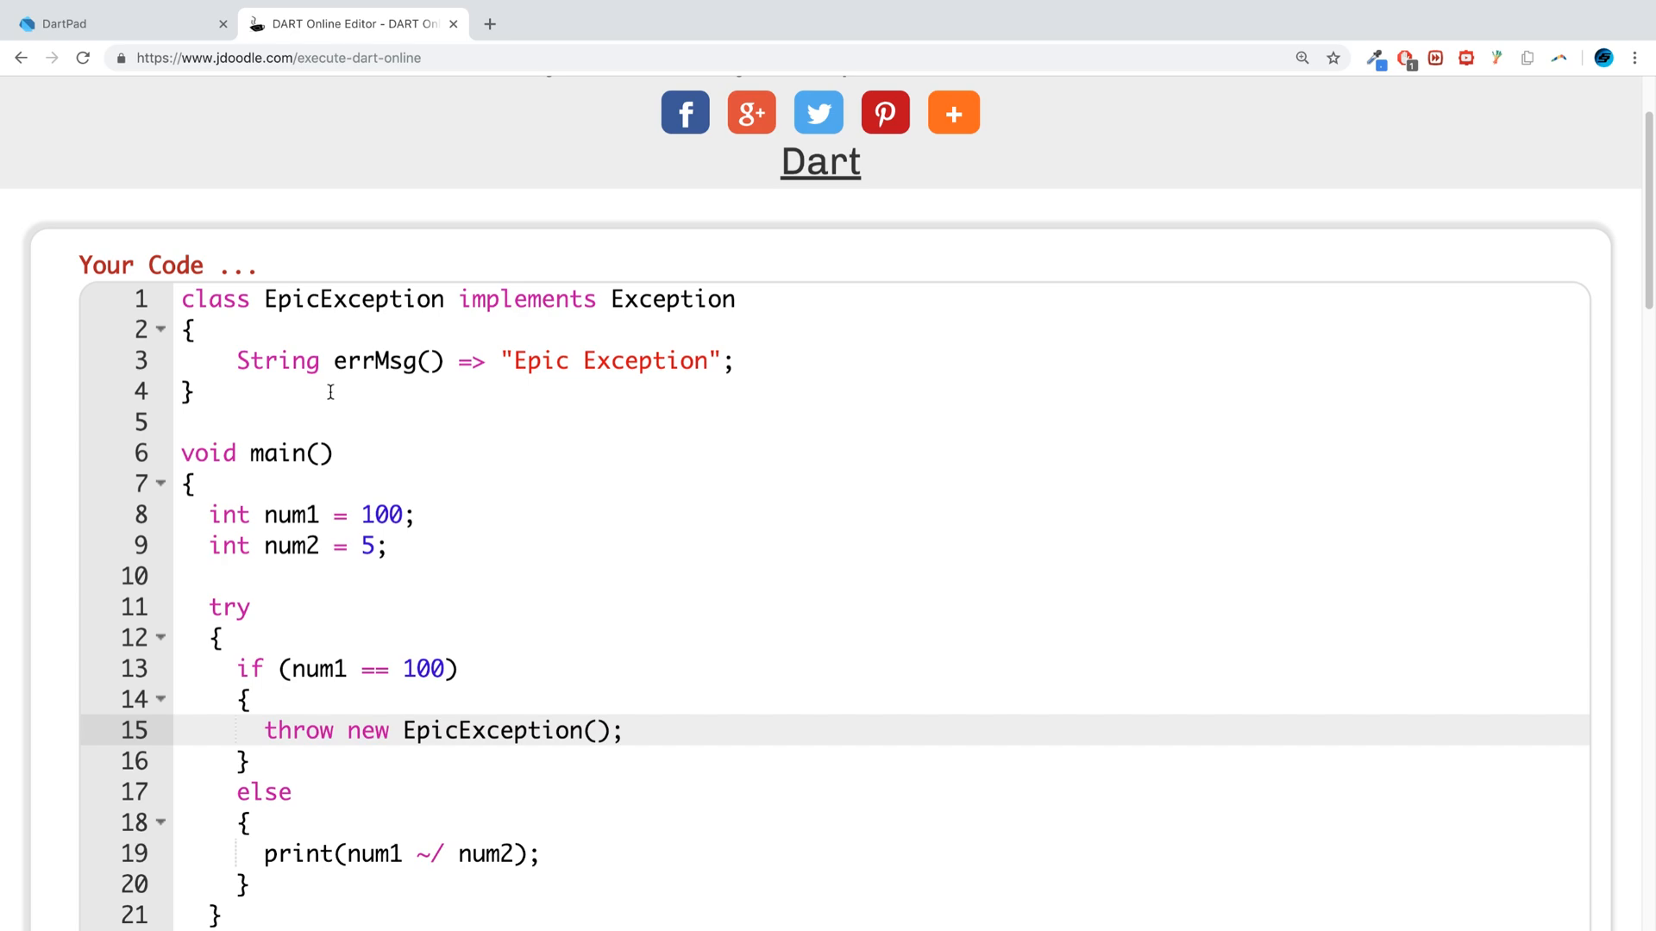
left_click(707, 360)
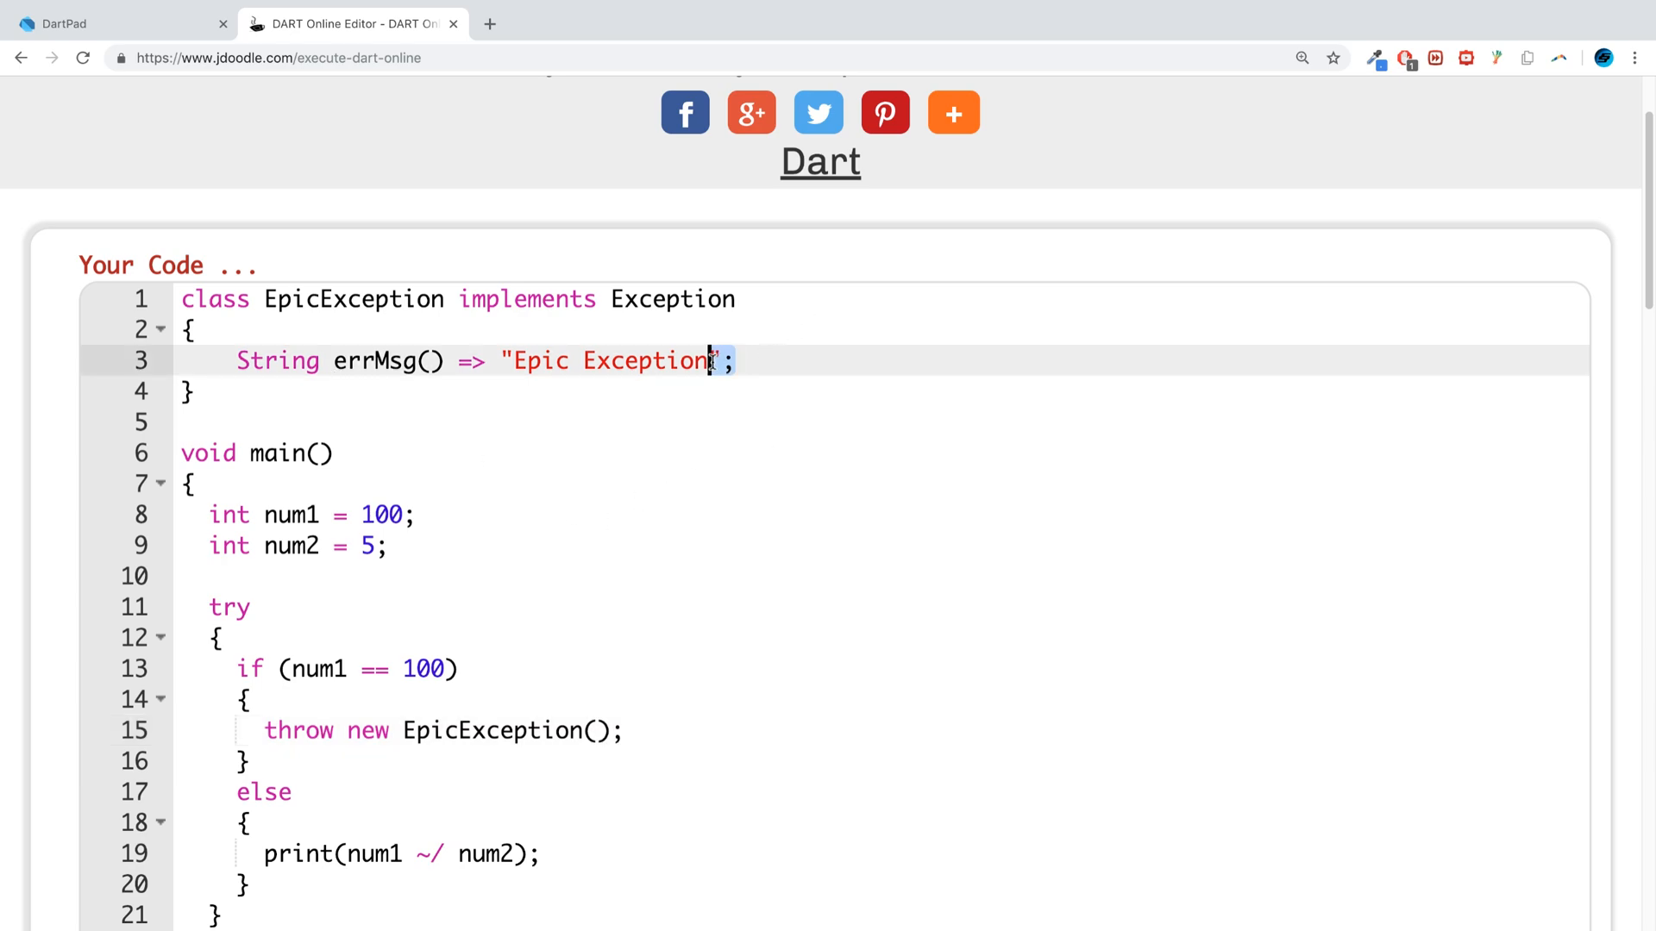